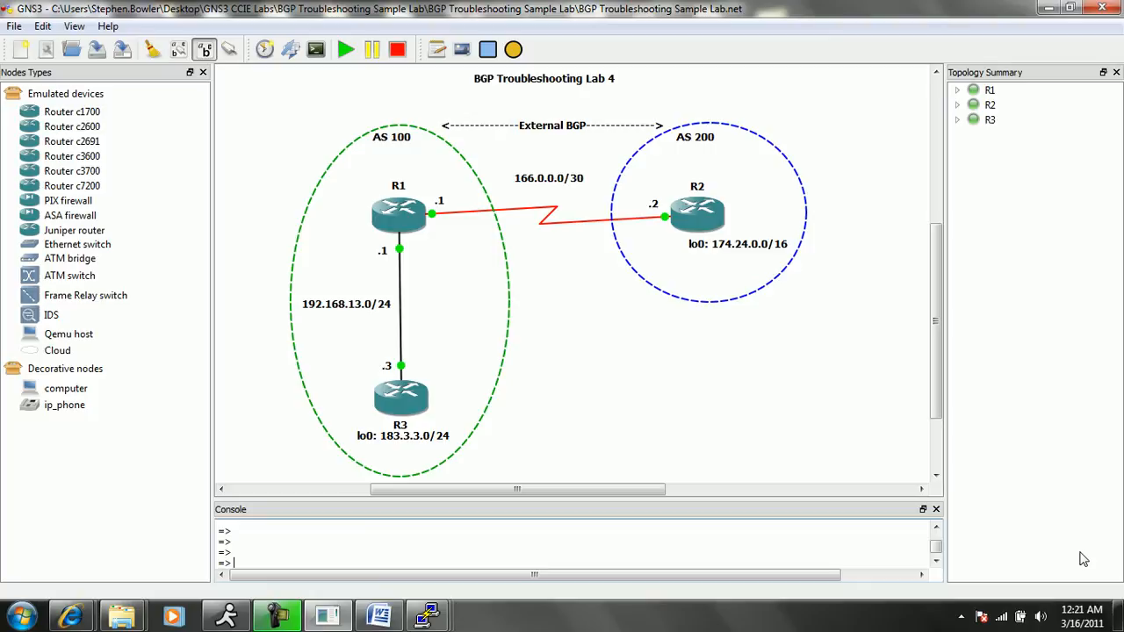
pyautogui.moveTo(788, 429)
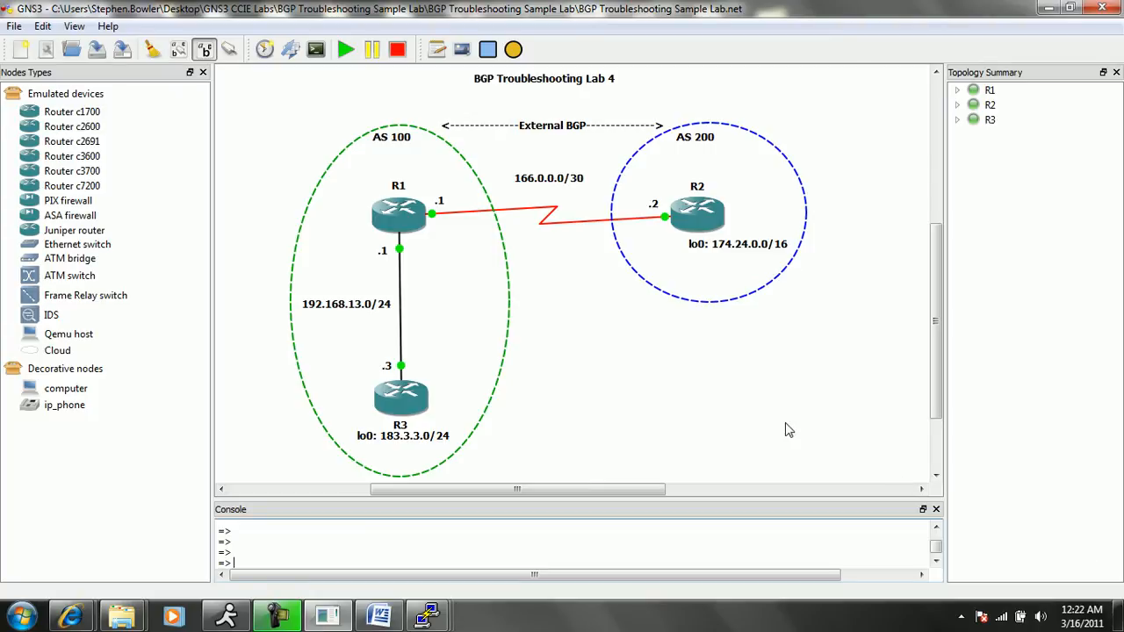
pyautogui.moveTo(913, 351)
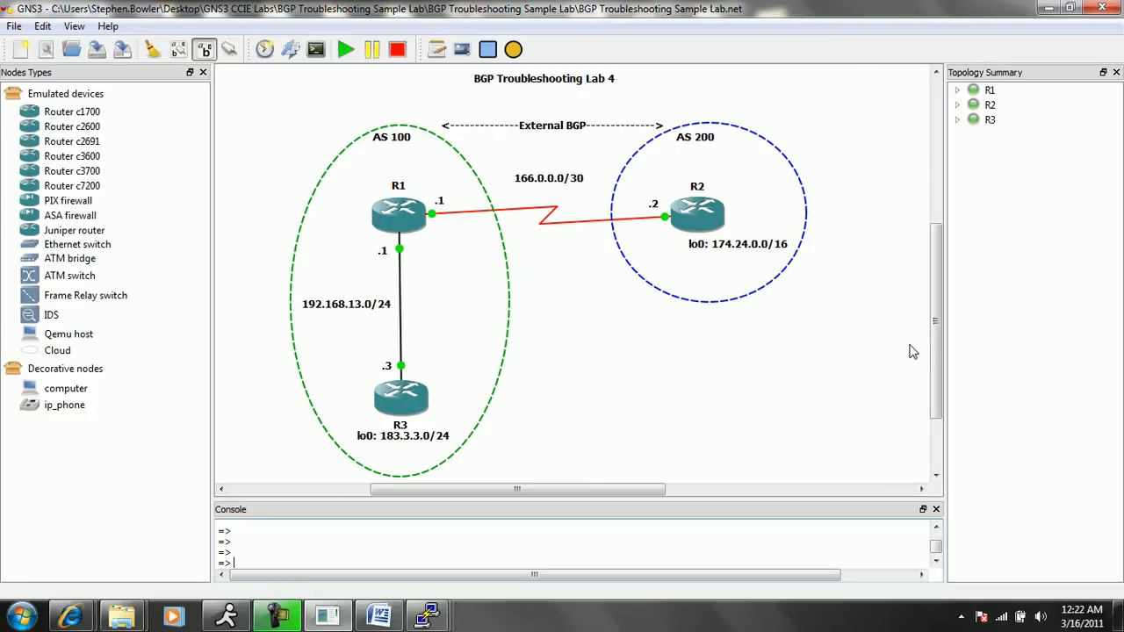
pyautogui.moveTo(934, 271)
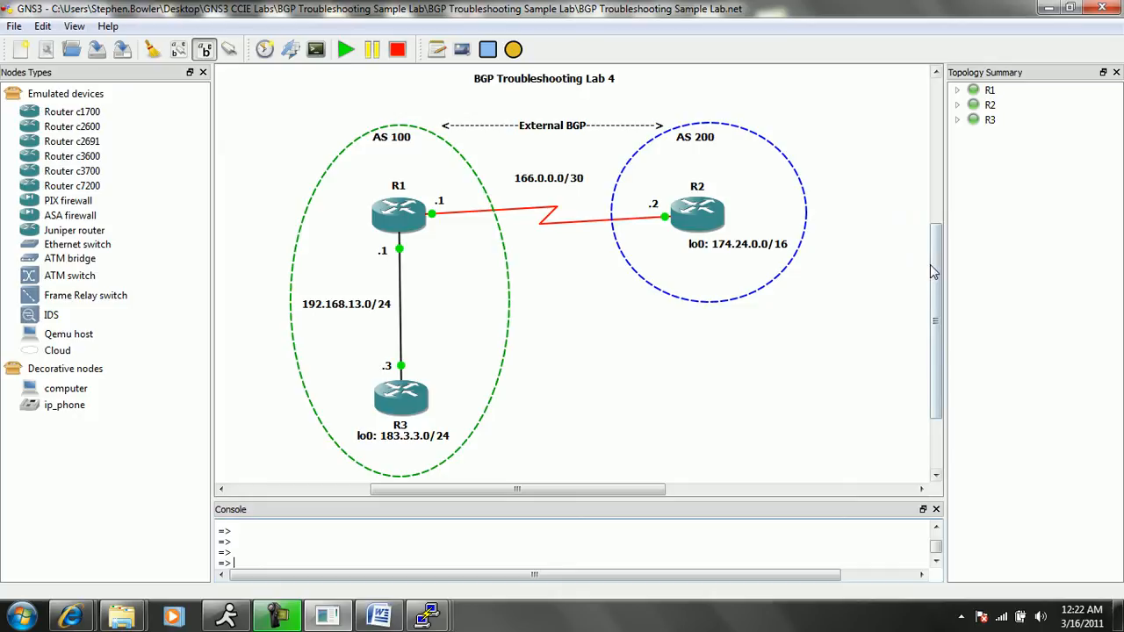
pyautogui.moveTo(667, 360)
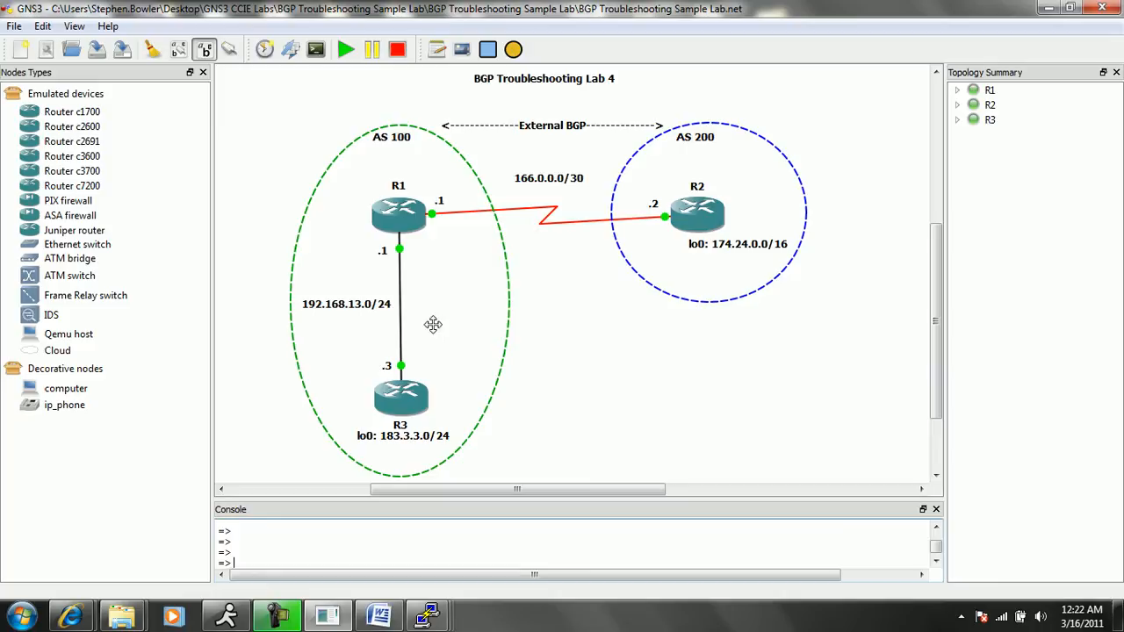
pyautogui.moveTo(397, 154)
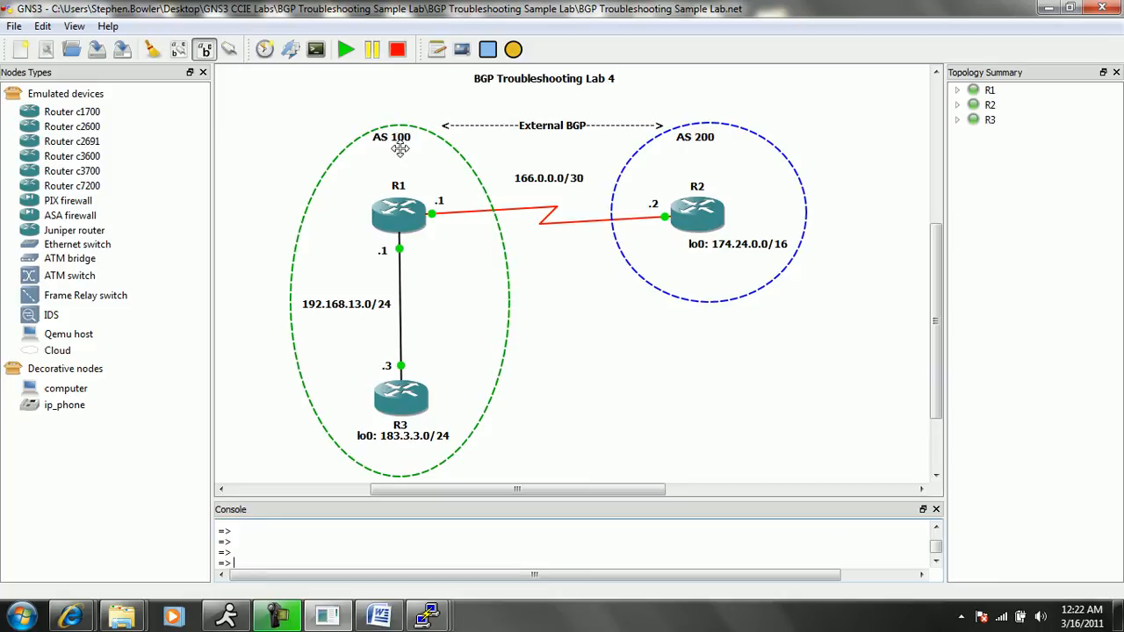
pyautogui.moveTo(356, 235)
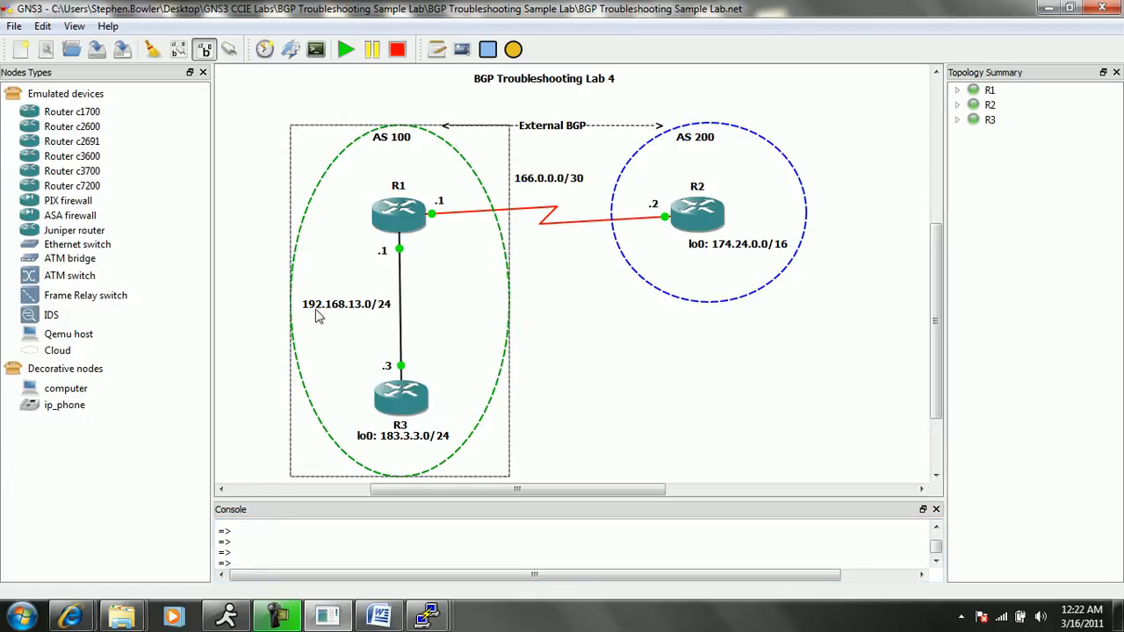
pyautogui.moveTo(376, 320)
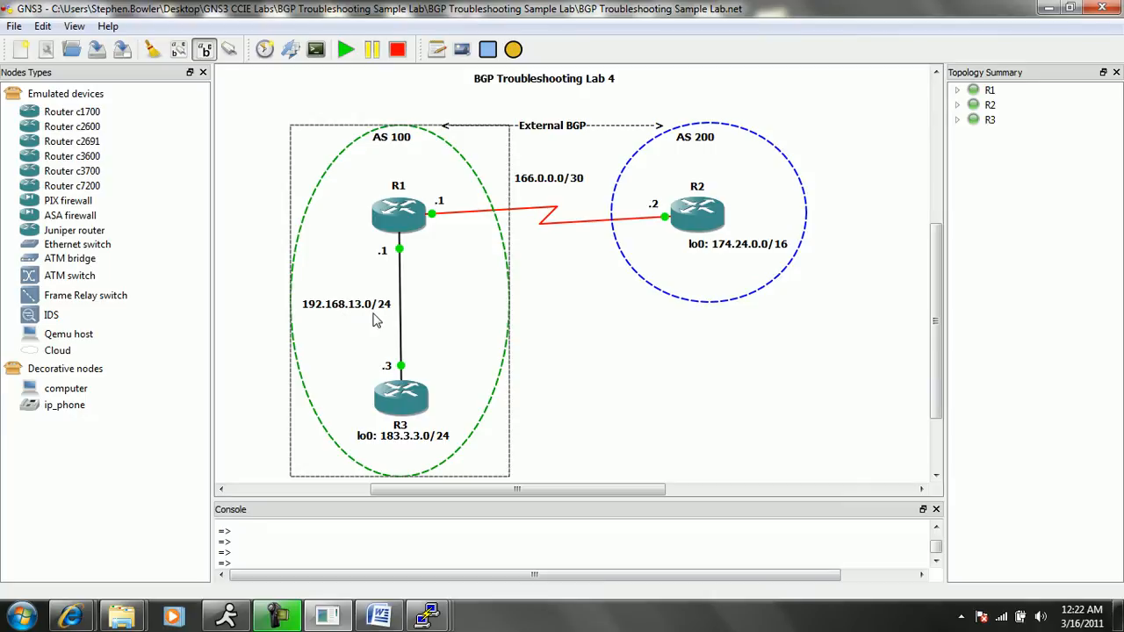
pyautogui.moveTo(390, 239)
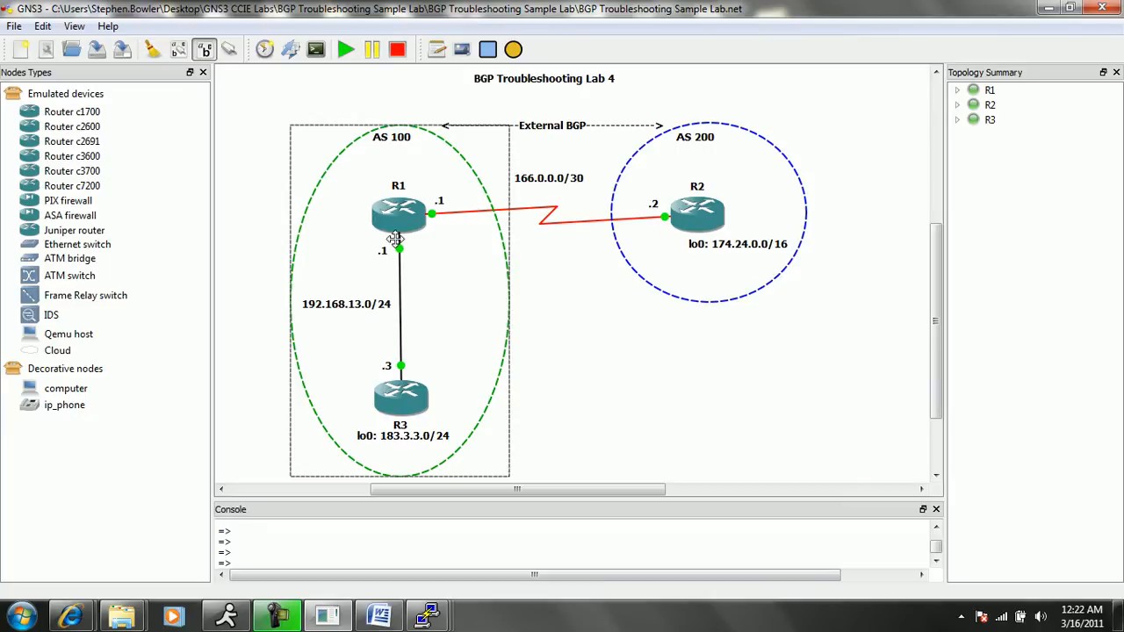
pyautogui.moveTo(348, 360)
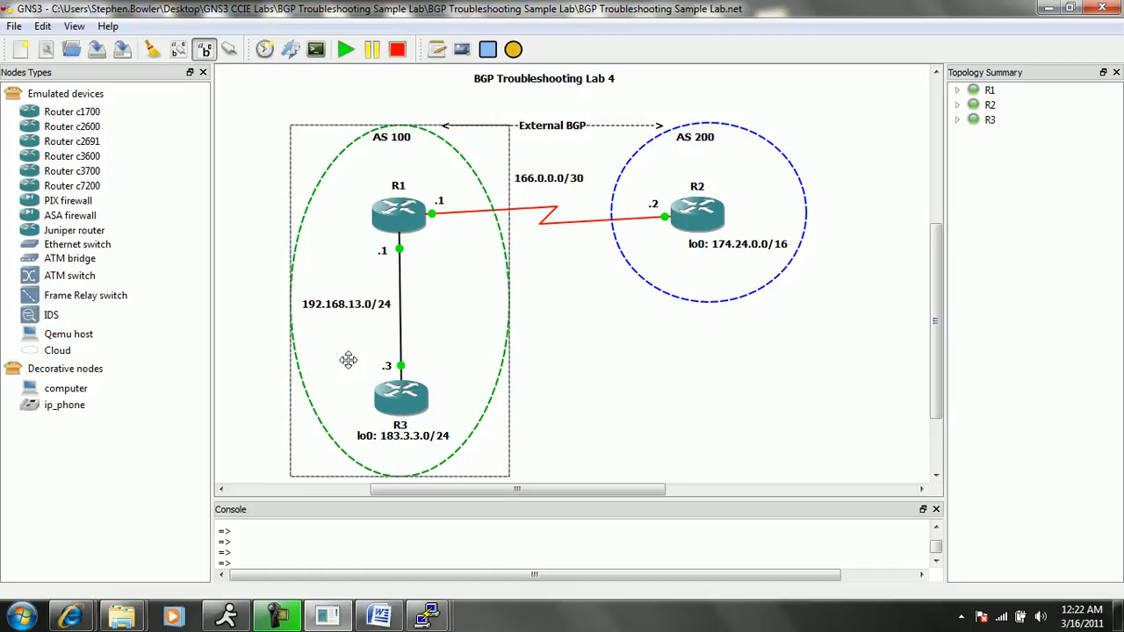
pyautogui.moveTo(400, 453)
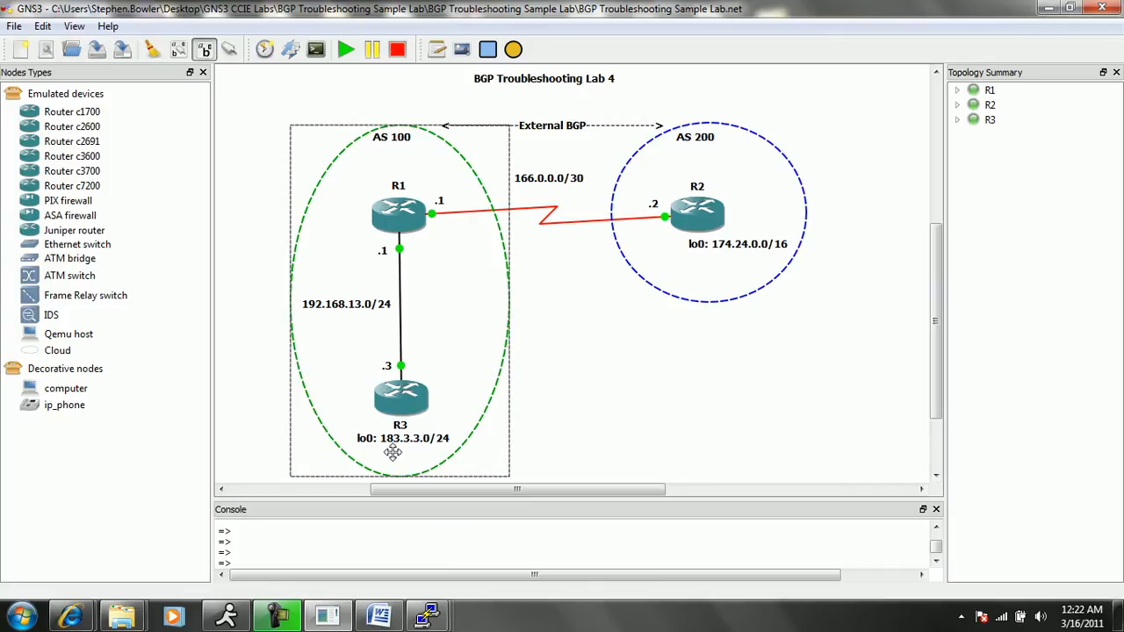
pyautogui.moveTo(436, 453)
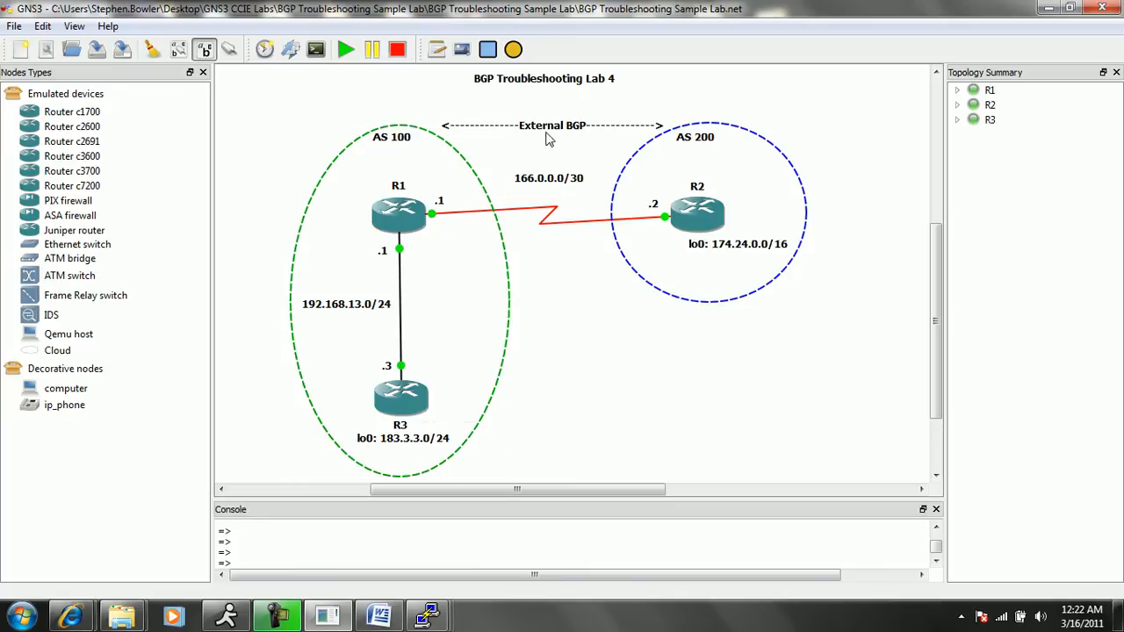
pyautogui.moveTo(518, 221)
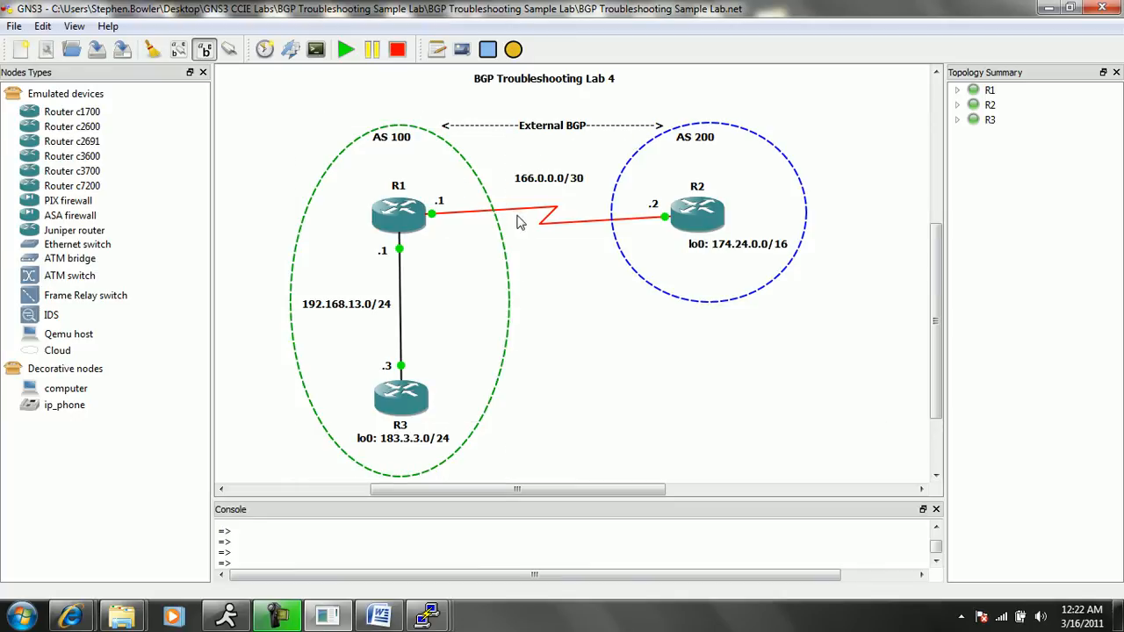
pyautogui.moveTo(662, 219)
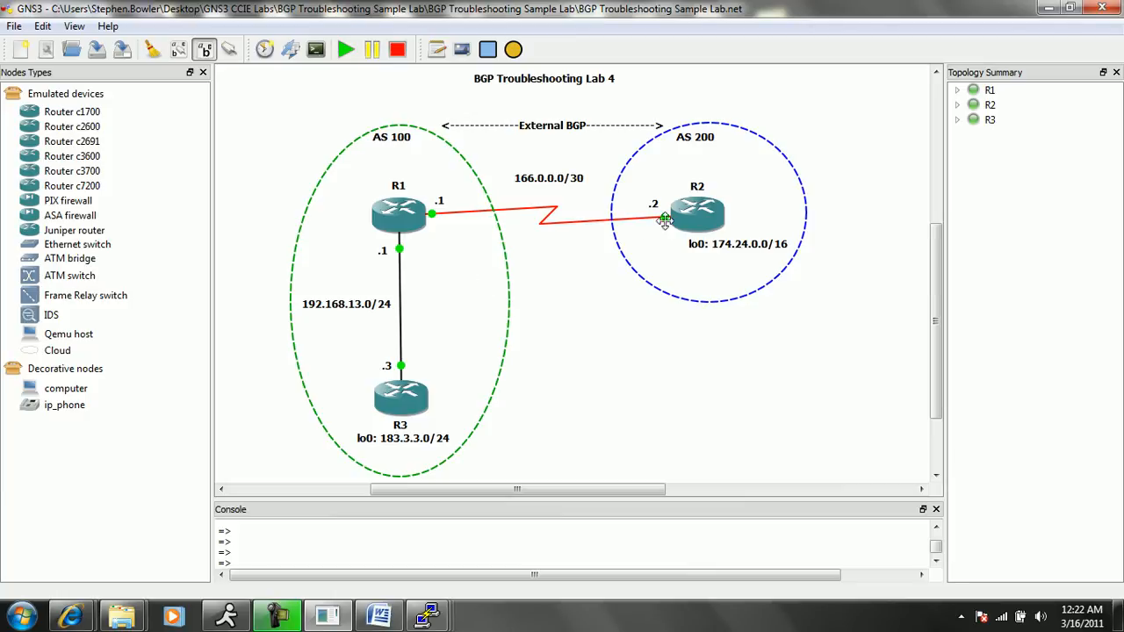
pyautogui.moveTo(701, 146)
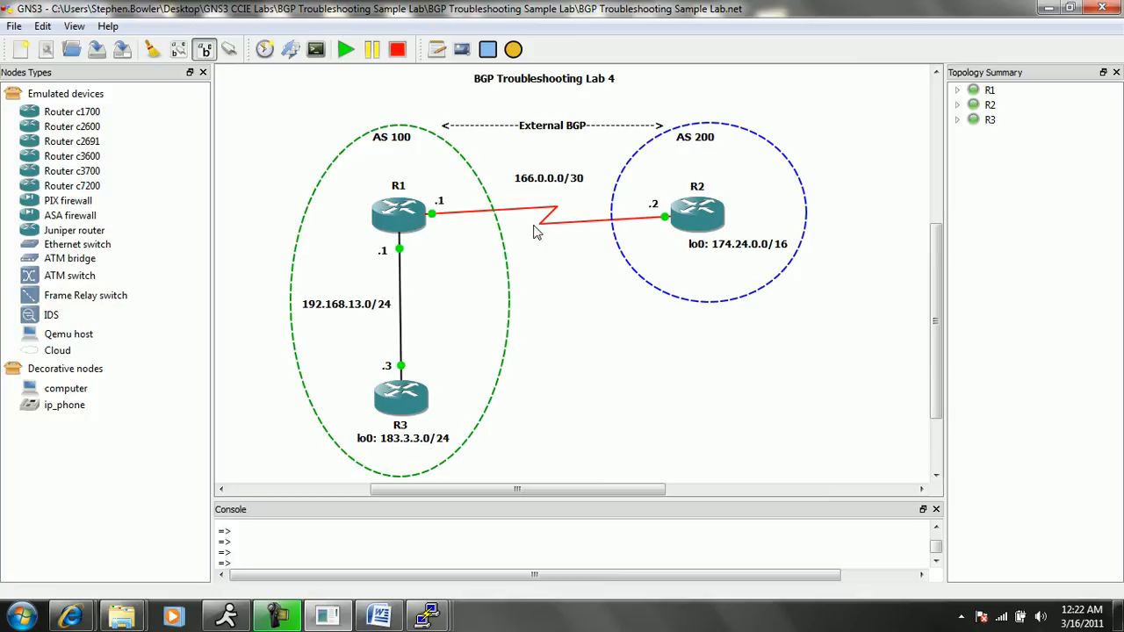
pyautogui.moveTo(456, 242)
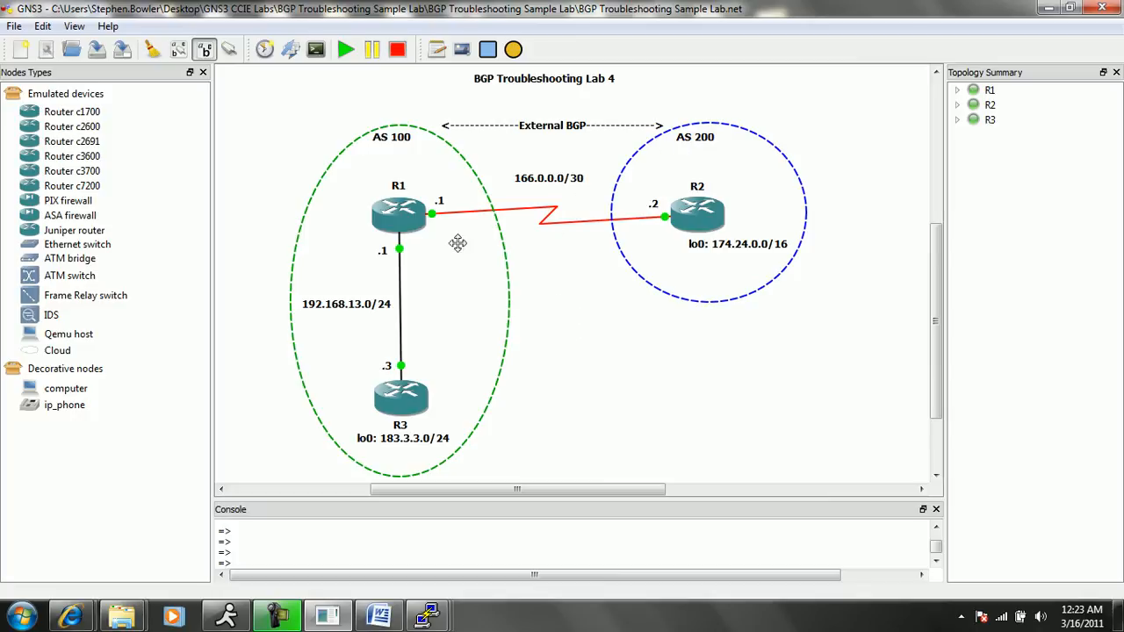
pyautogui.moveTo(572, 270)
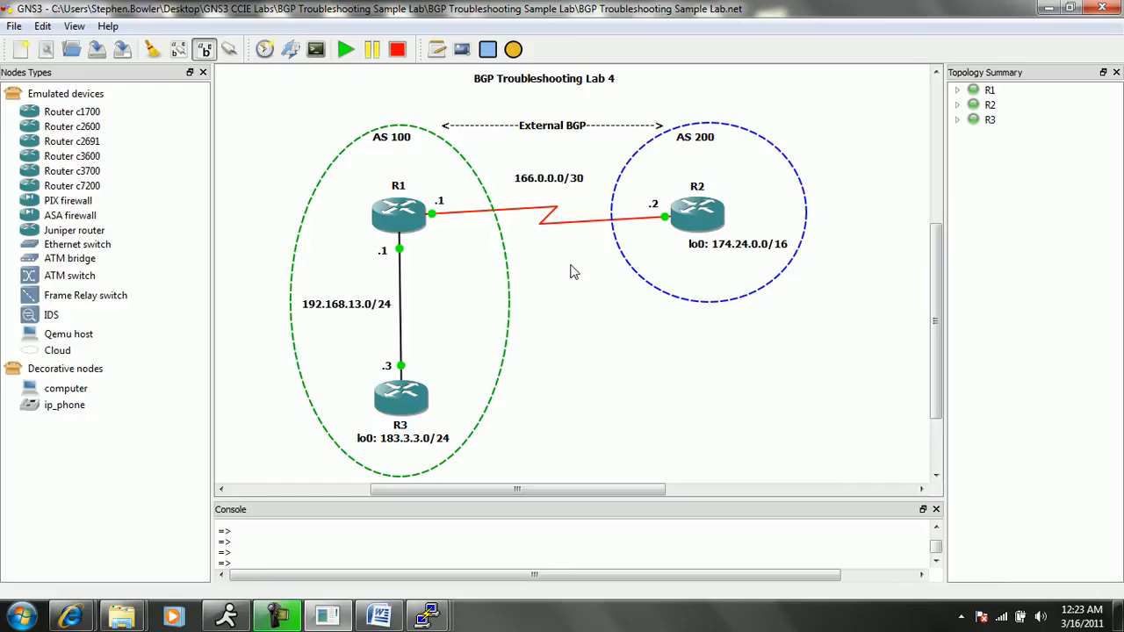
pyautogui.moveTo(522, 215)
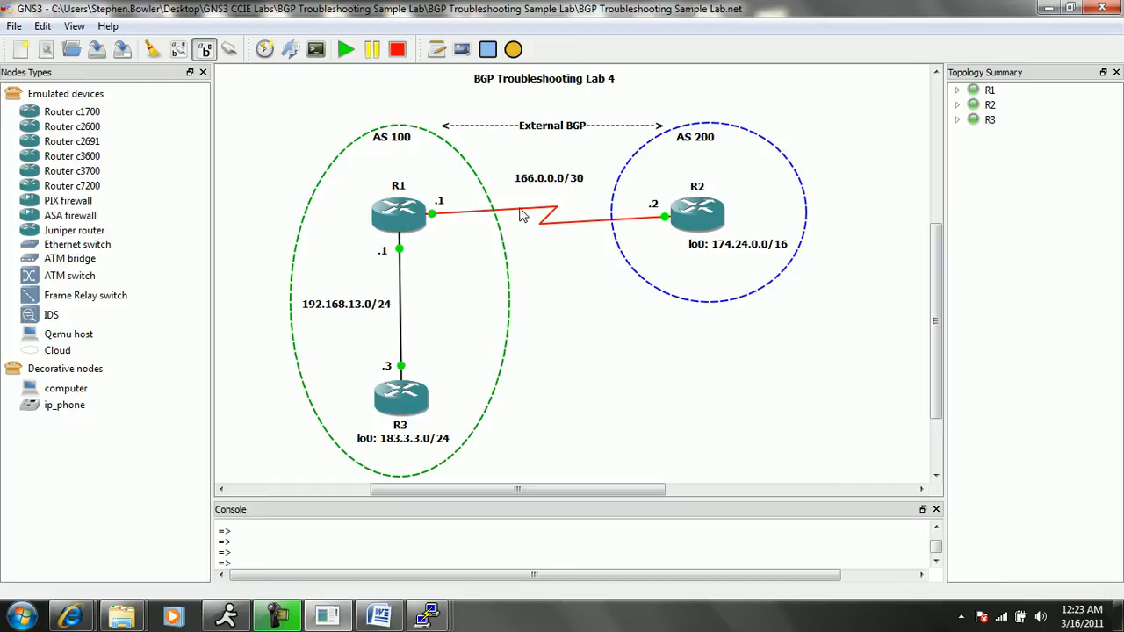
pyautogui.moveTo(545, 193)
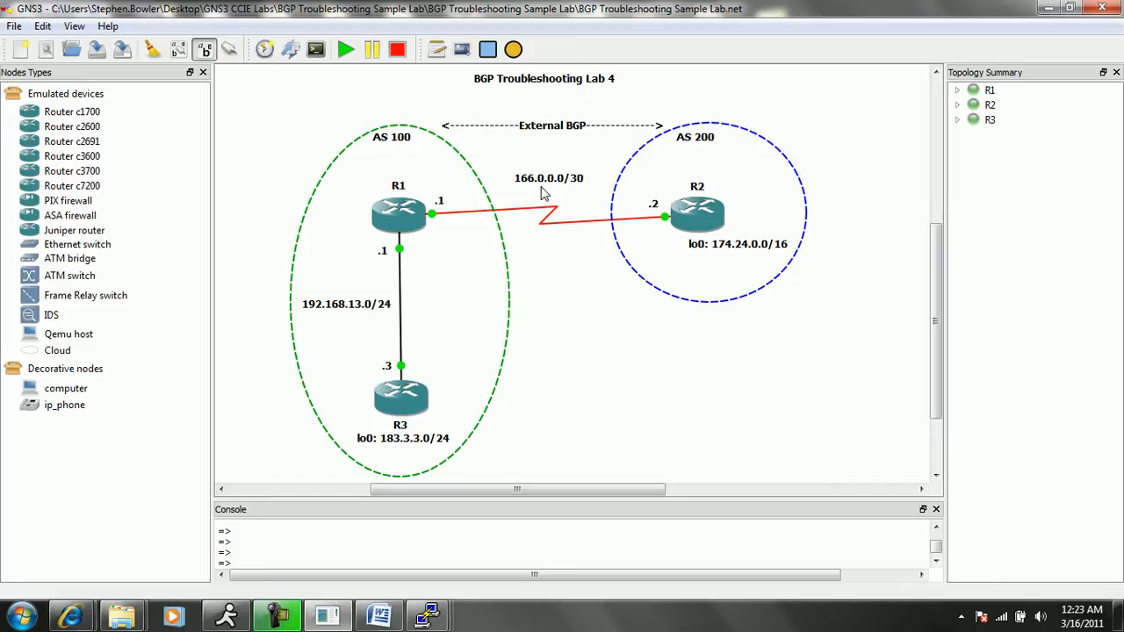
pyautogui.moveTo(616, 204)
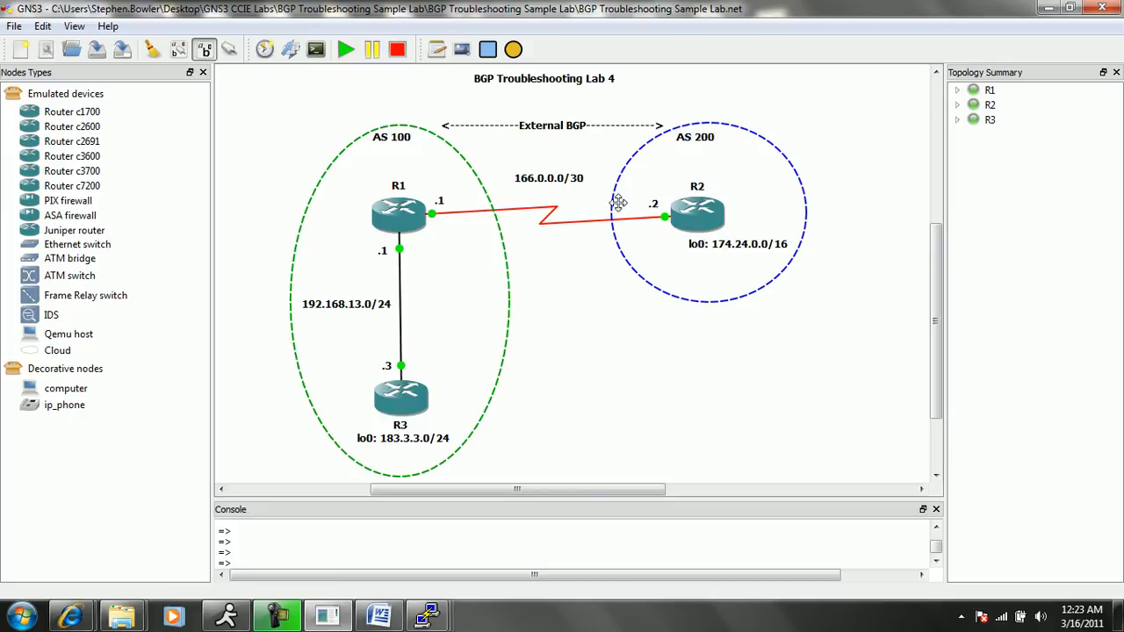
pyautogui.moveTo(611, 232)
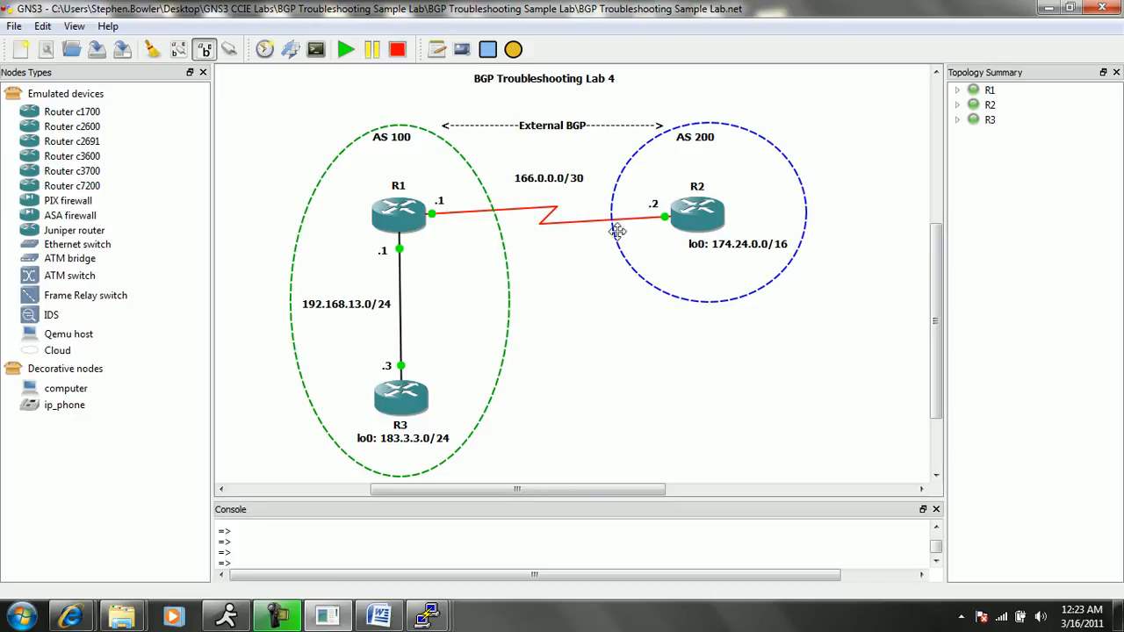
pyautogui.moveTo(657, 283)
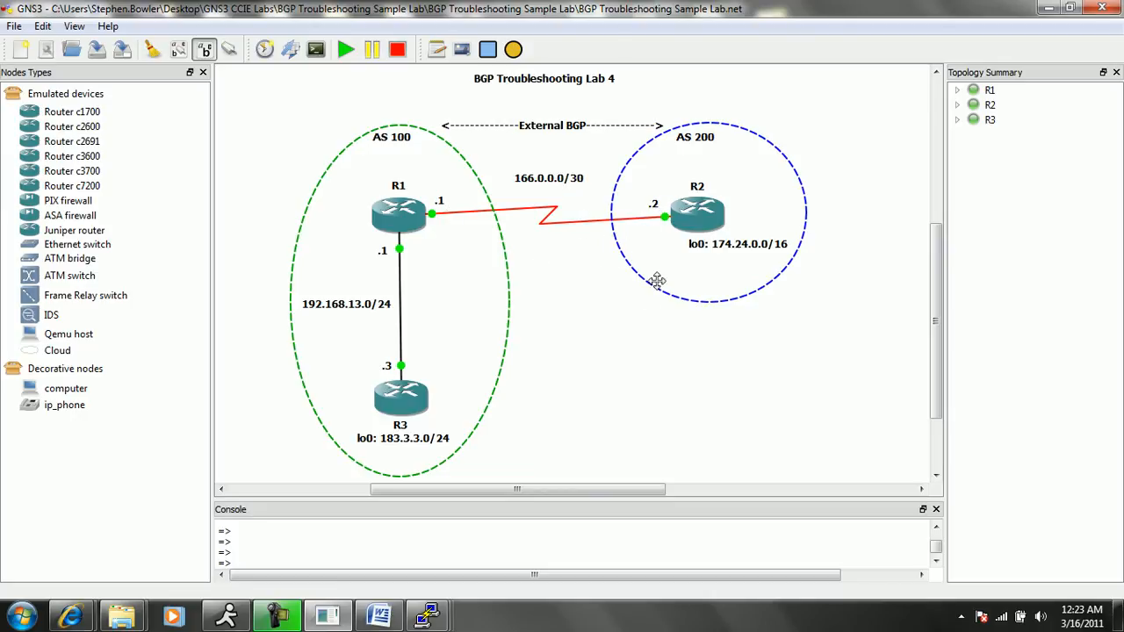
pyautogui.moveTo(709, 259)
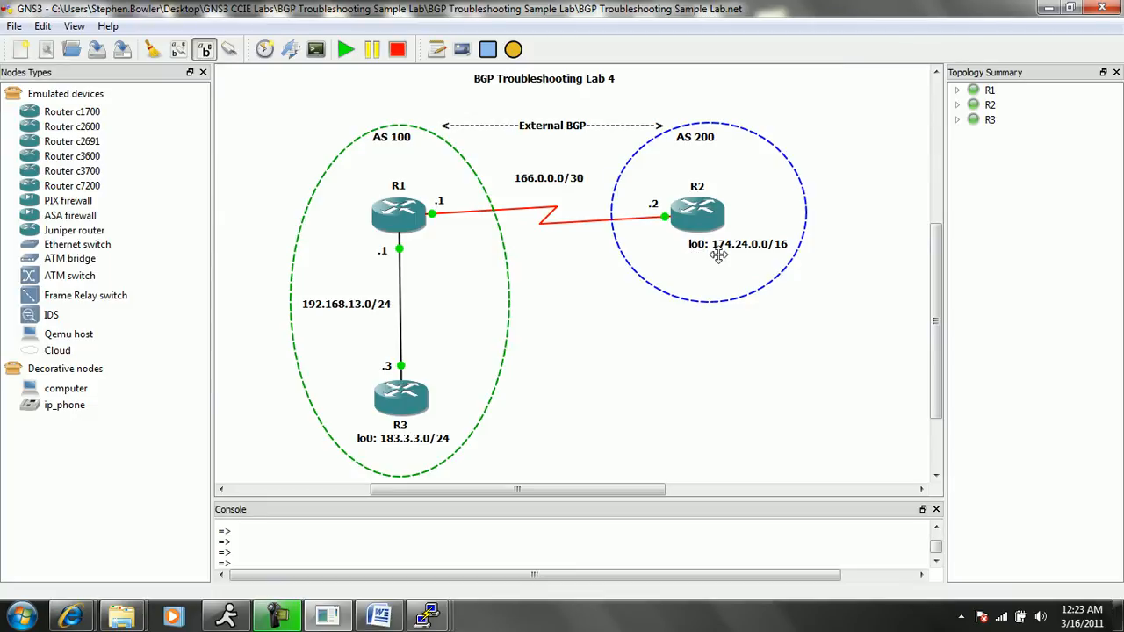
pyautogui.moveTo(737, 269)
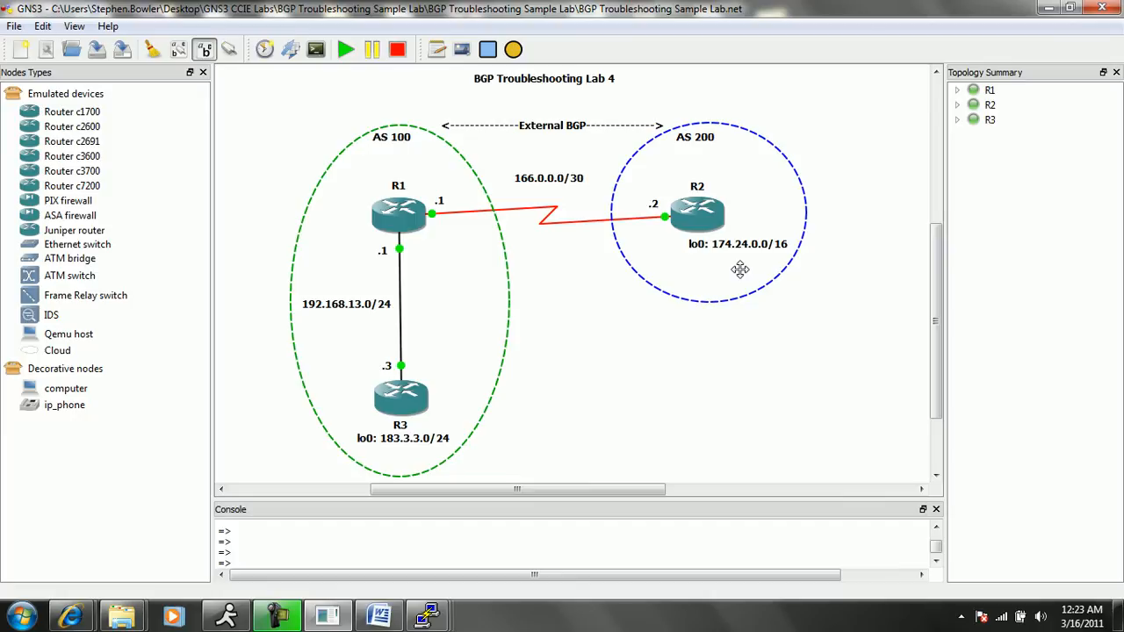
pyautogui.moveTo(529, 320)
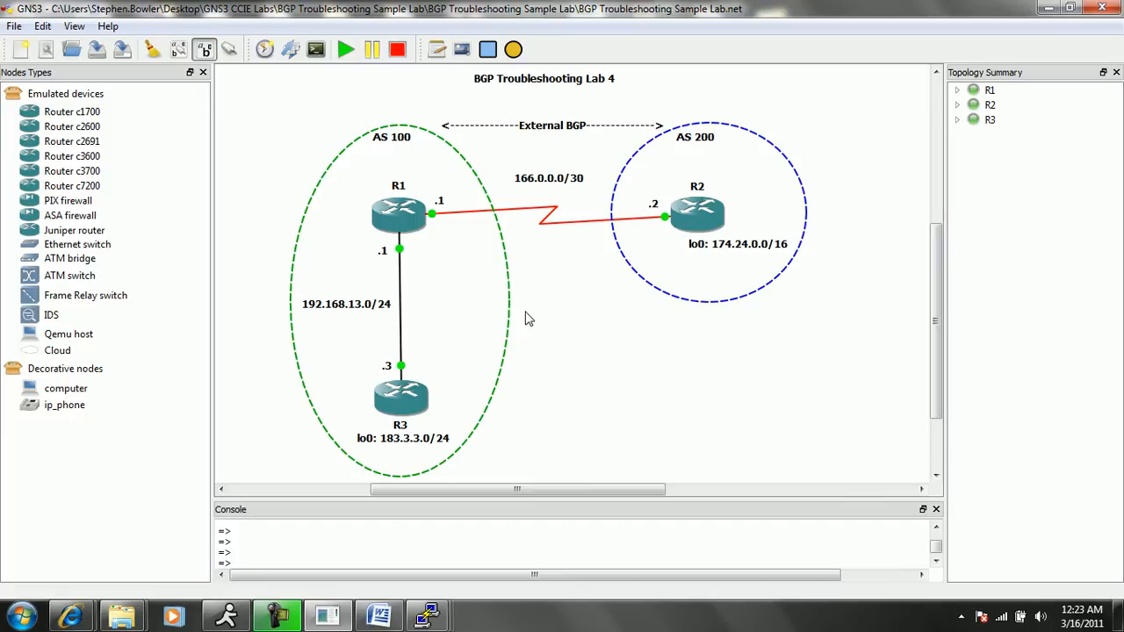
pyautogui.moveTo(537, 340)
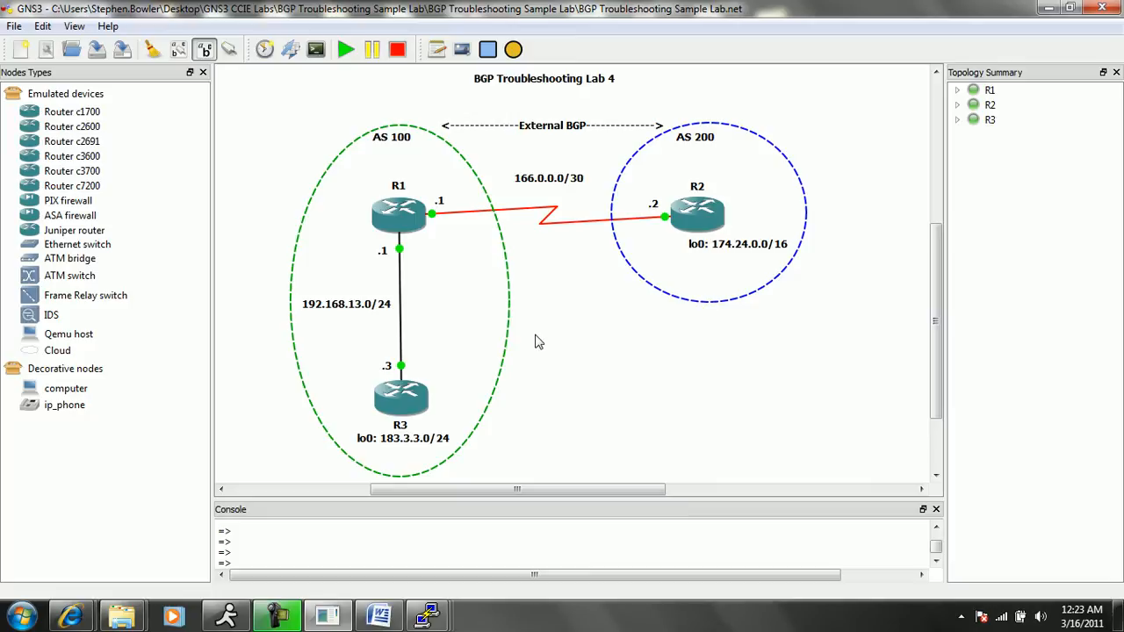
pyautogui.moveTo(531, 323)
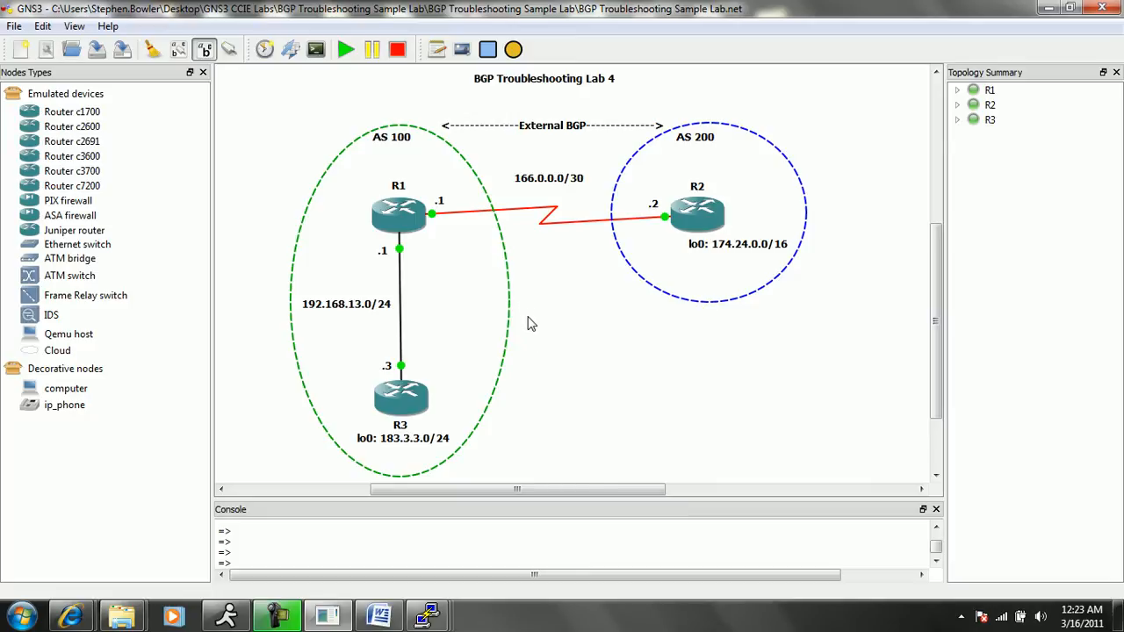
pyautogui.moveTo(537, 295)
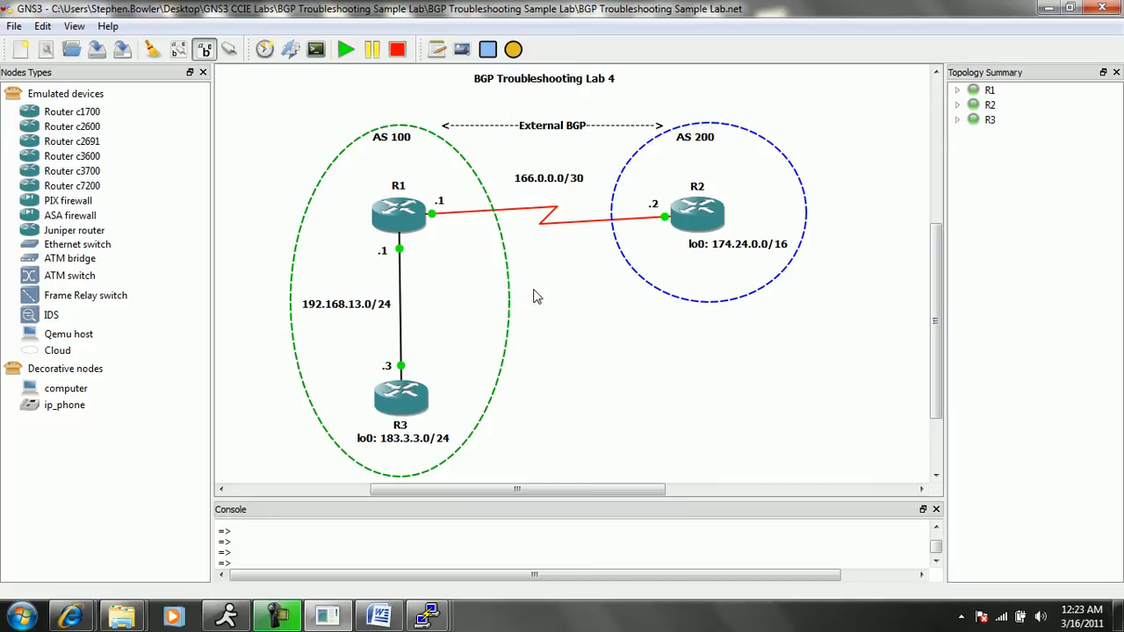
pyautogui.moveTo(541, 308)
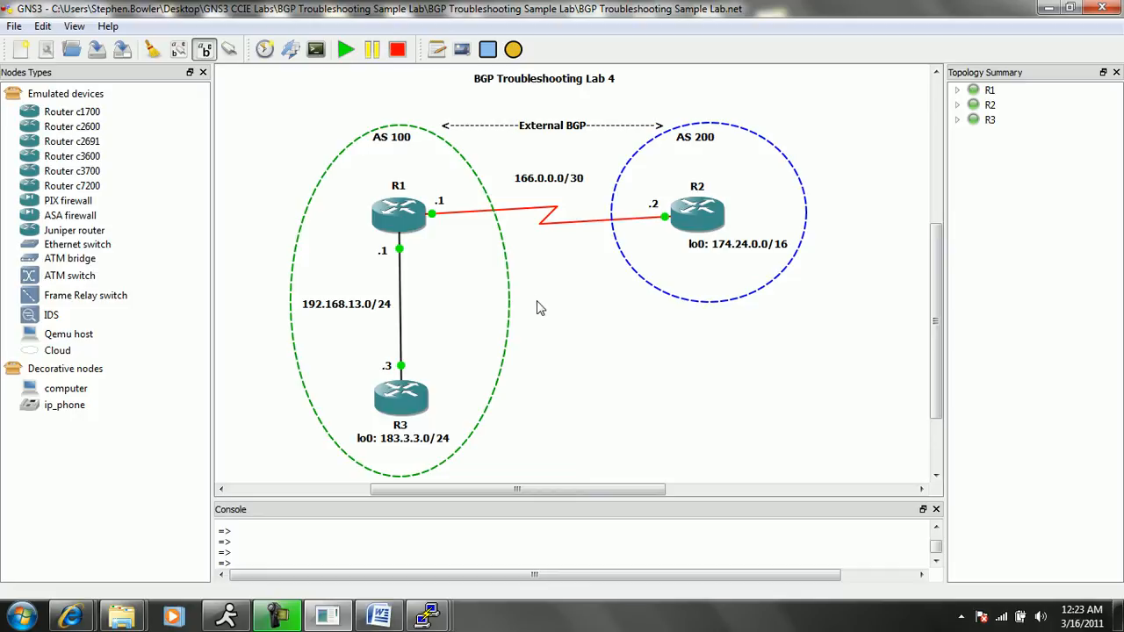
pyautogui.moveTo(509, 287)
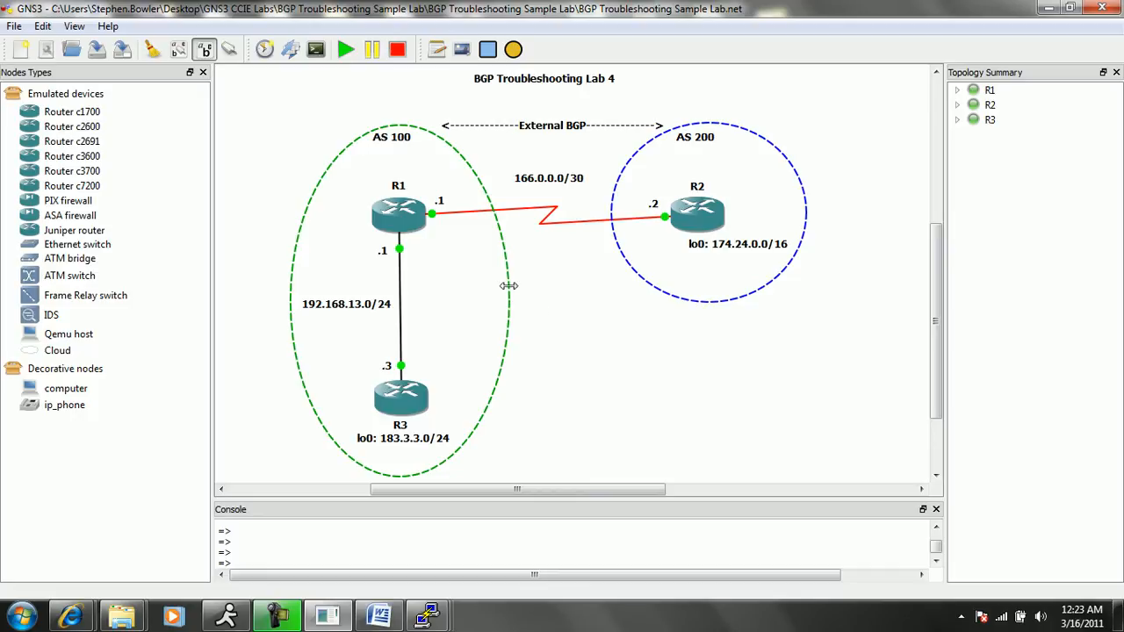
# Review the BGP Troubleshooting Lab 4 task sheet in Word, then return to the GNS3 topology.
pyautogui.click(379, 615)
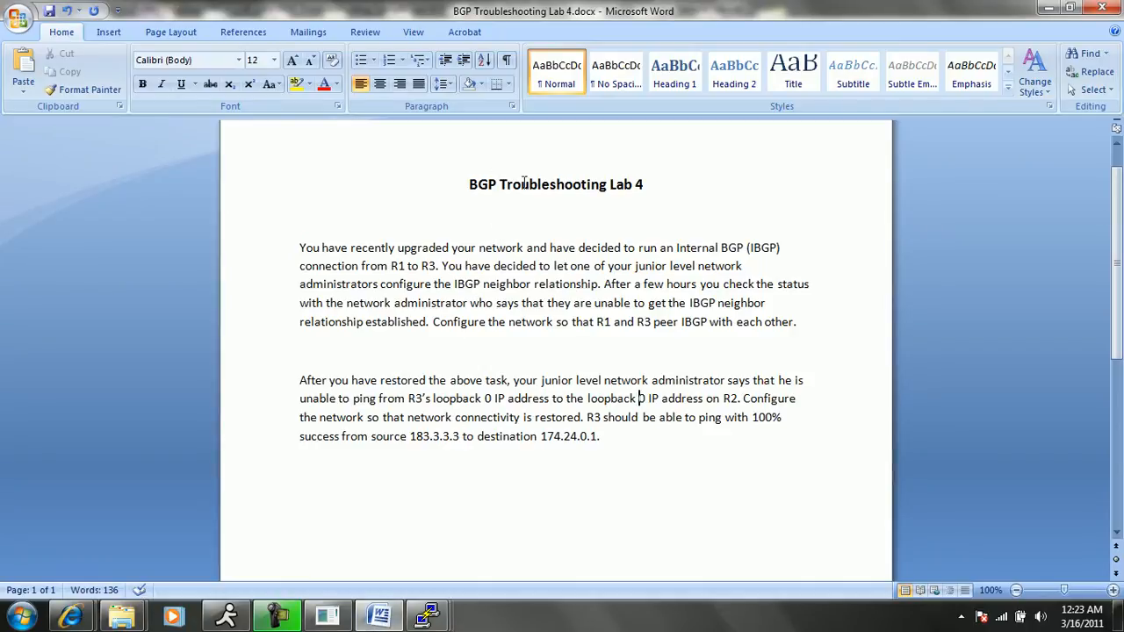
pyautogui.moveTo(590, 328)
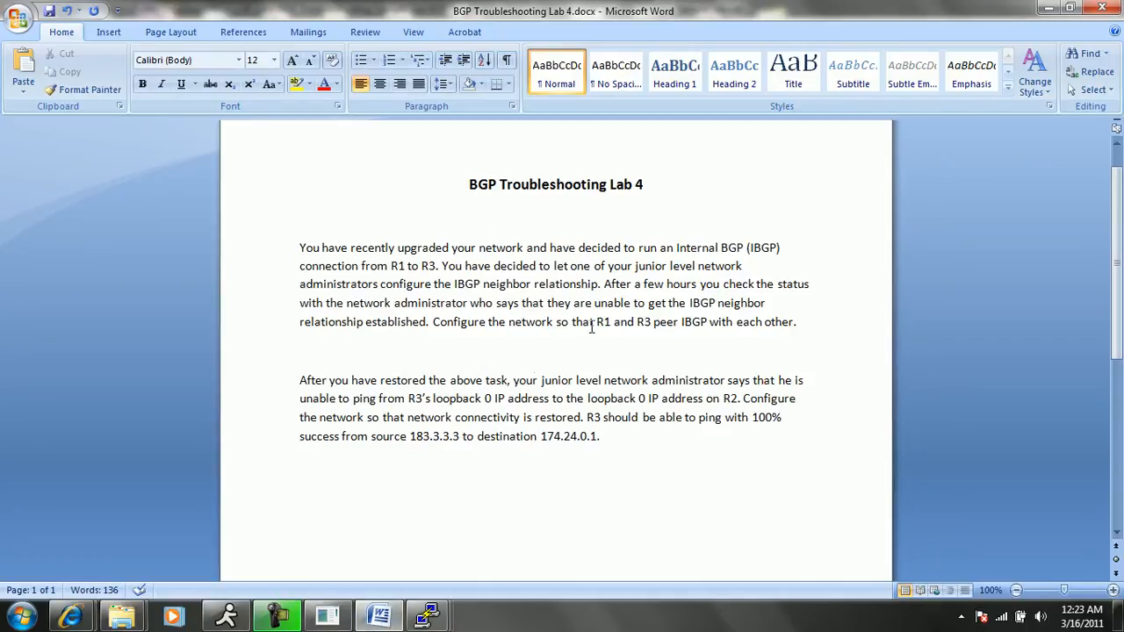
pyautogui.moveTo(333, 283)
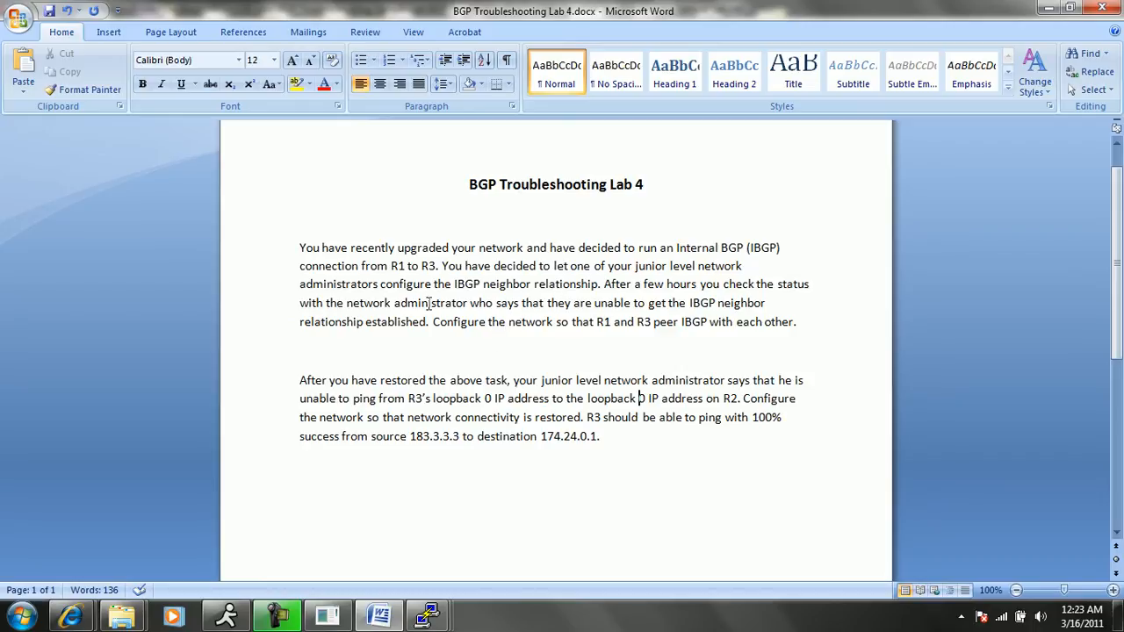
pyautogui.moveTo(456, 333)
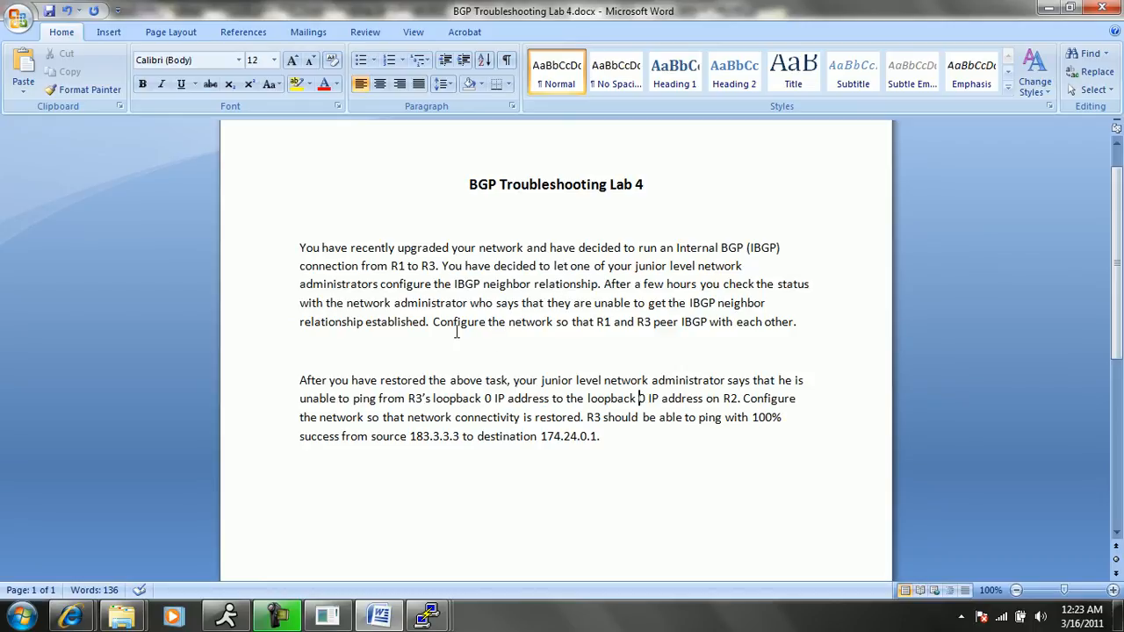
pyautogui.moveTo(527, 334)
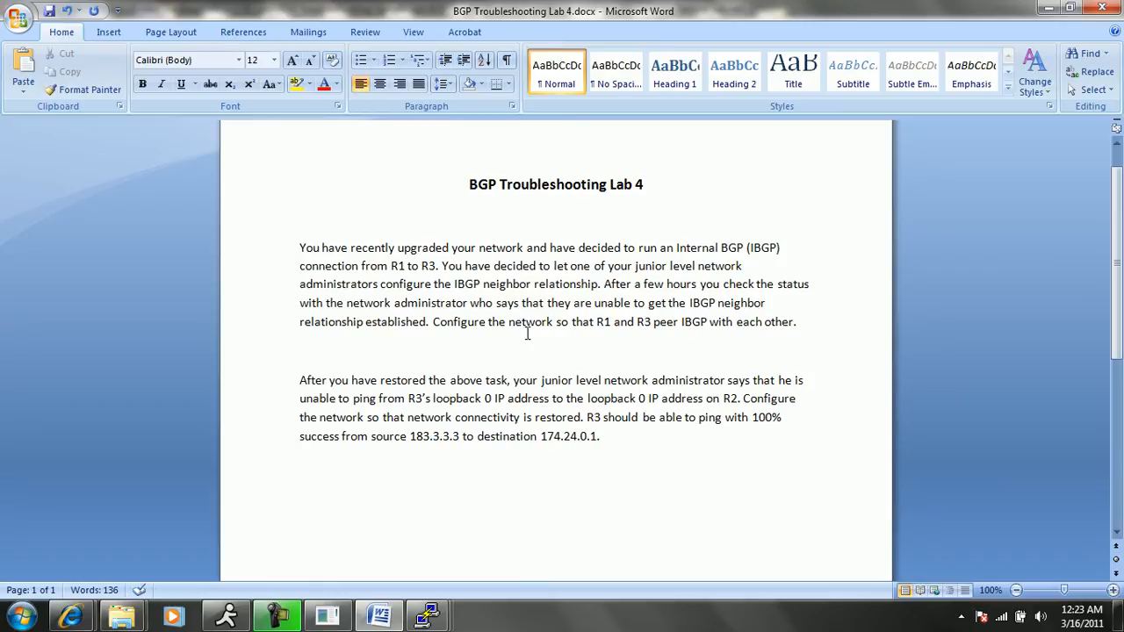
pyautogui.moveTo(503, 348)
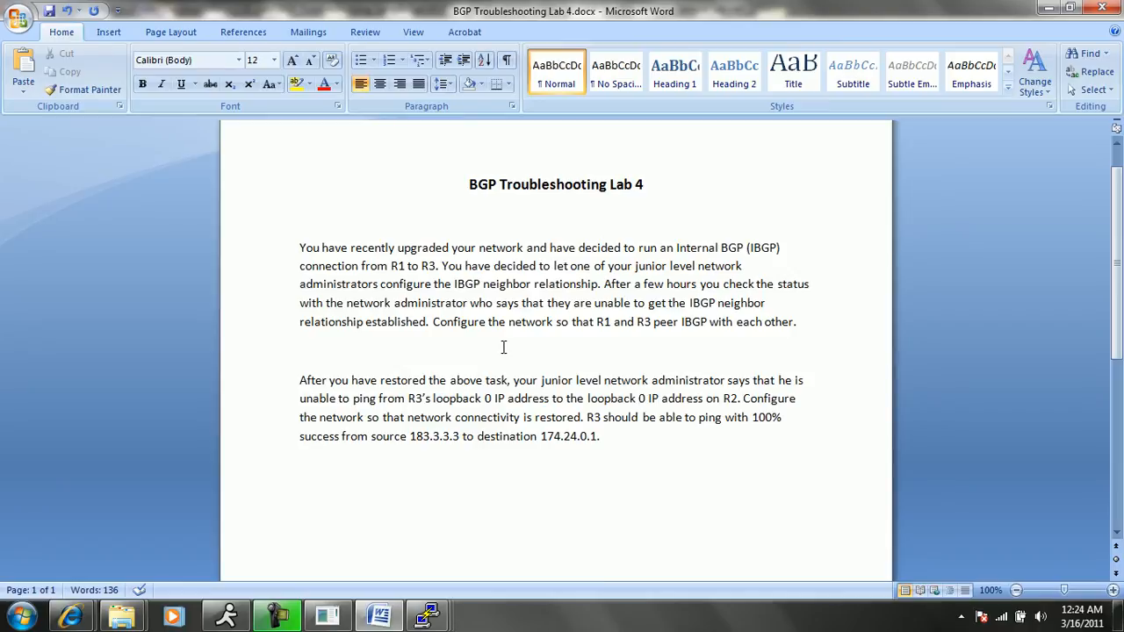
pyautogui.moveTo(541, 297)
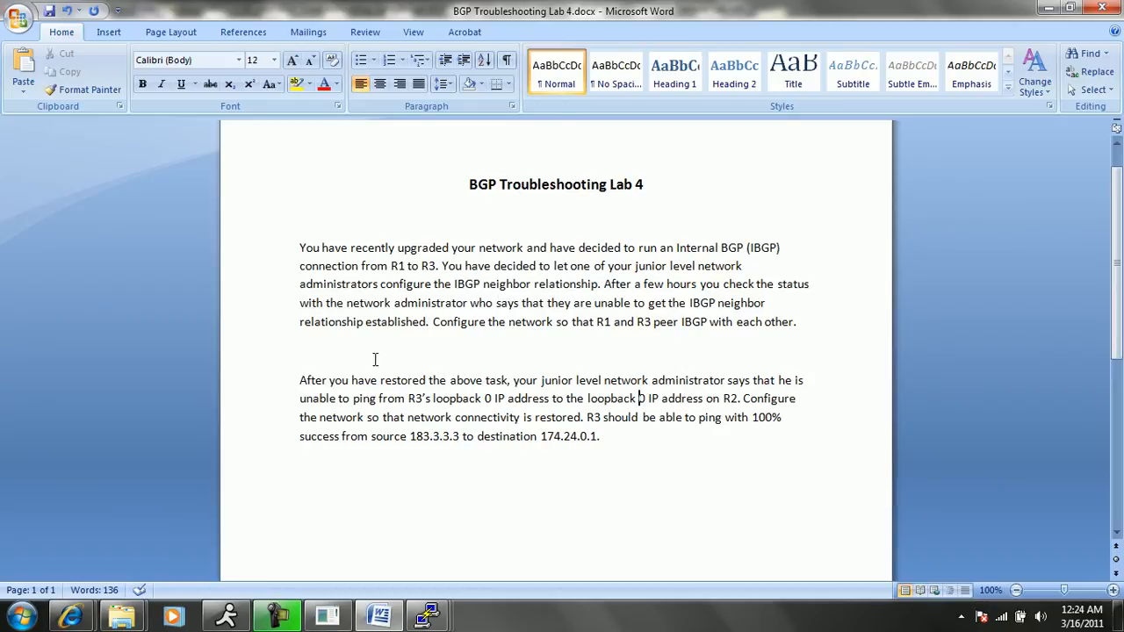
pyautogui.click(278, 614)
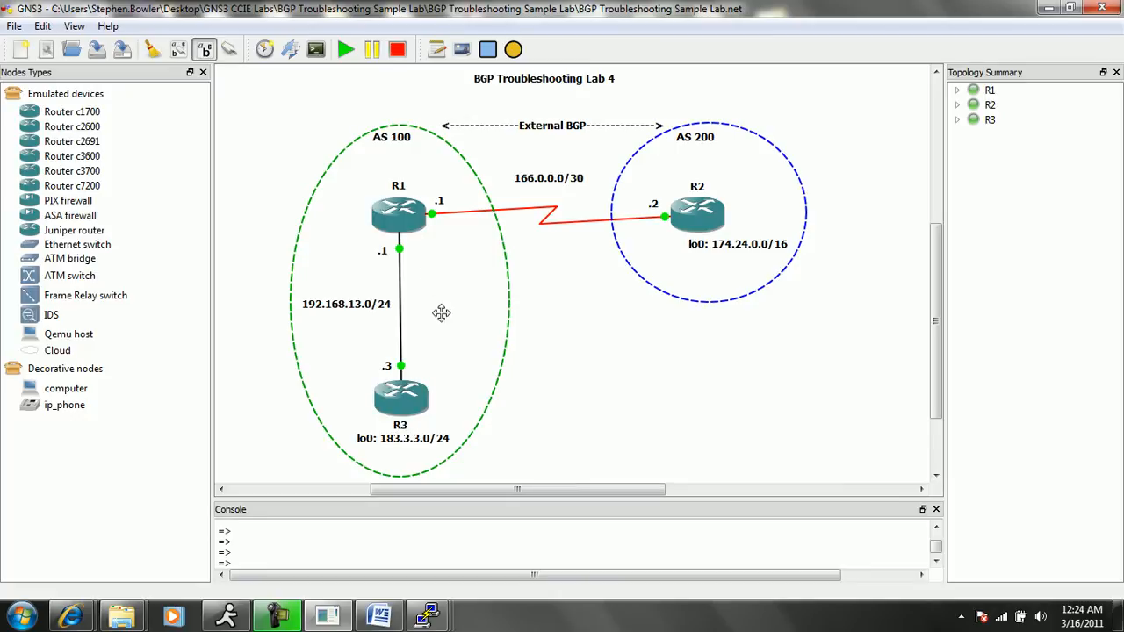
pyautogui.moveTo(399, 395)
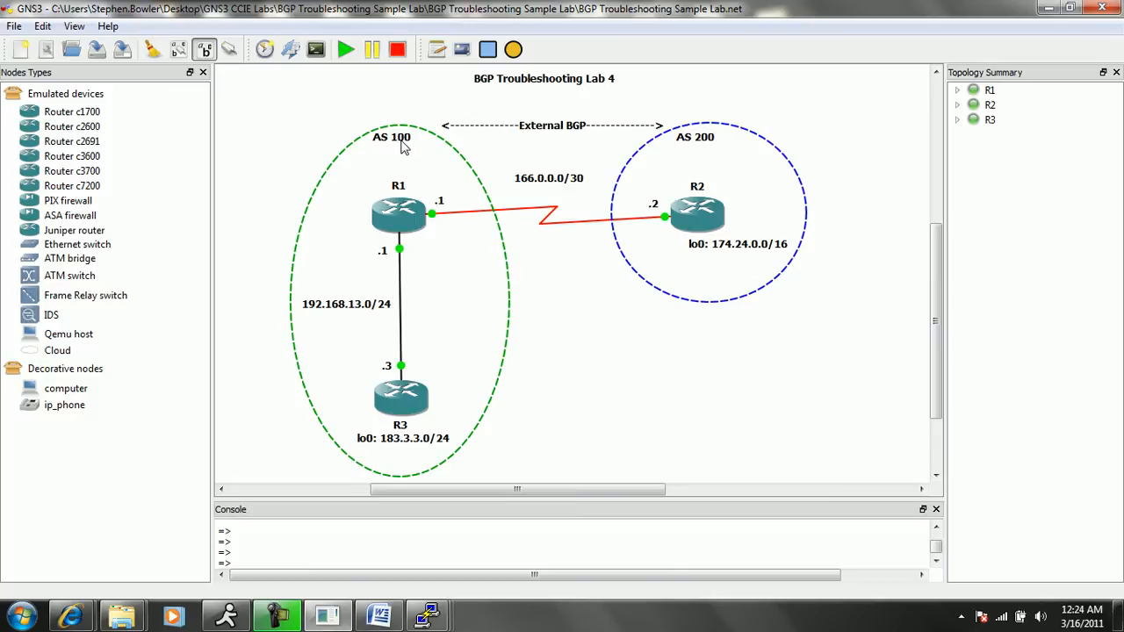
pyautogui.moveTo(429, 232)
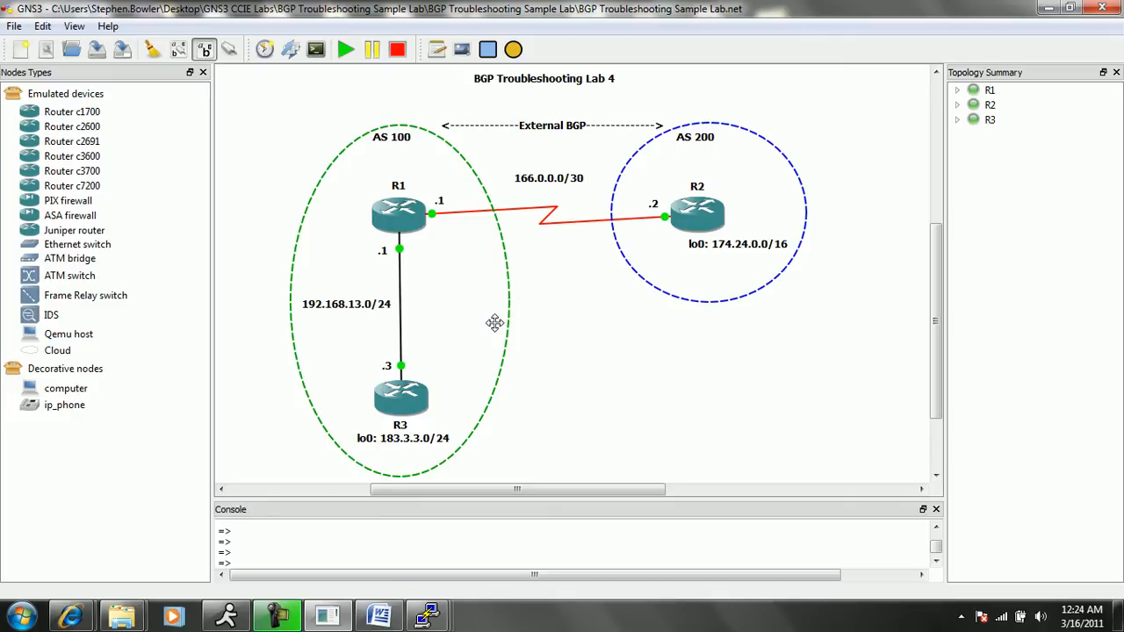
pyautogui.moveTo(467, 311)
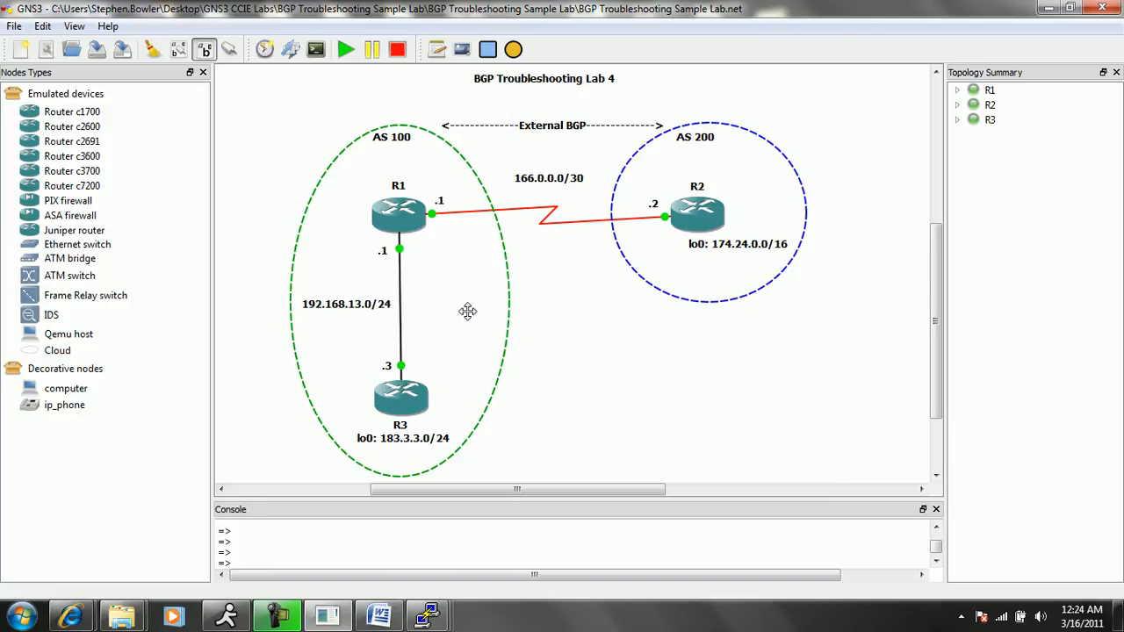
pyautogui.moveTo(478, 618)
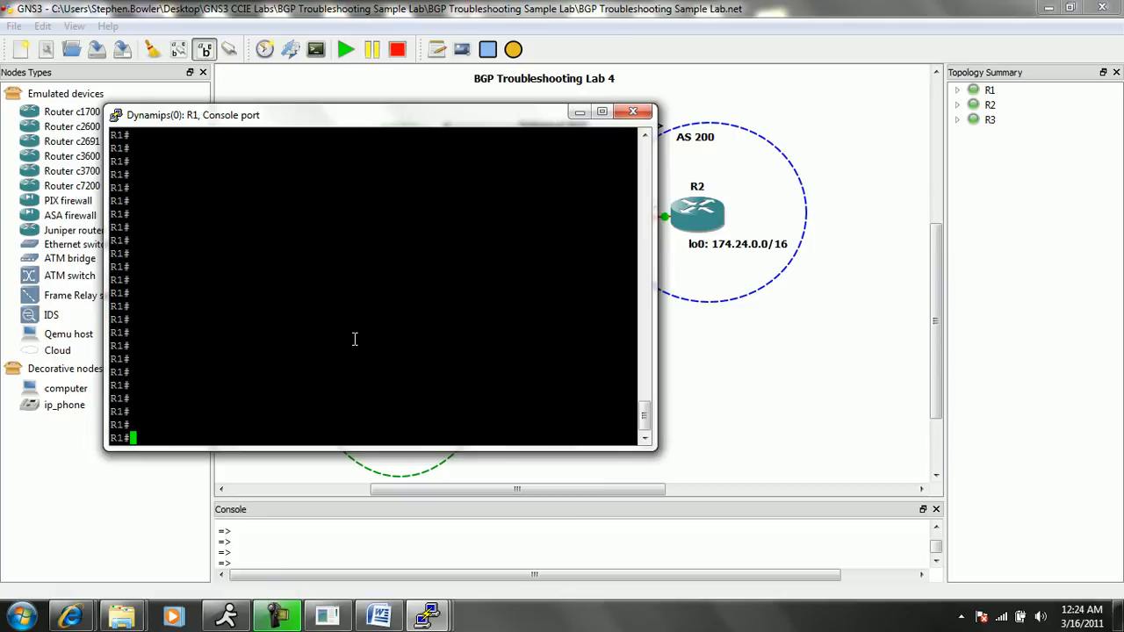
# Run 'show ip int bri' on R1 and highlight the FastEthernet0/0 entry.
pyautogui.write('s')
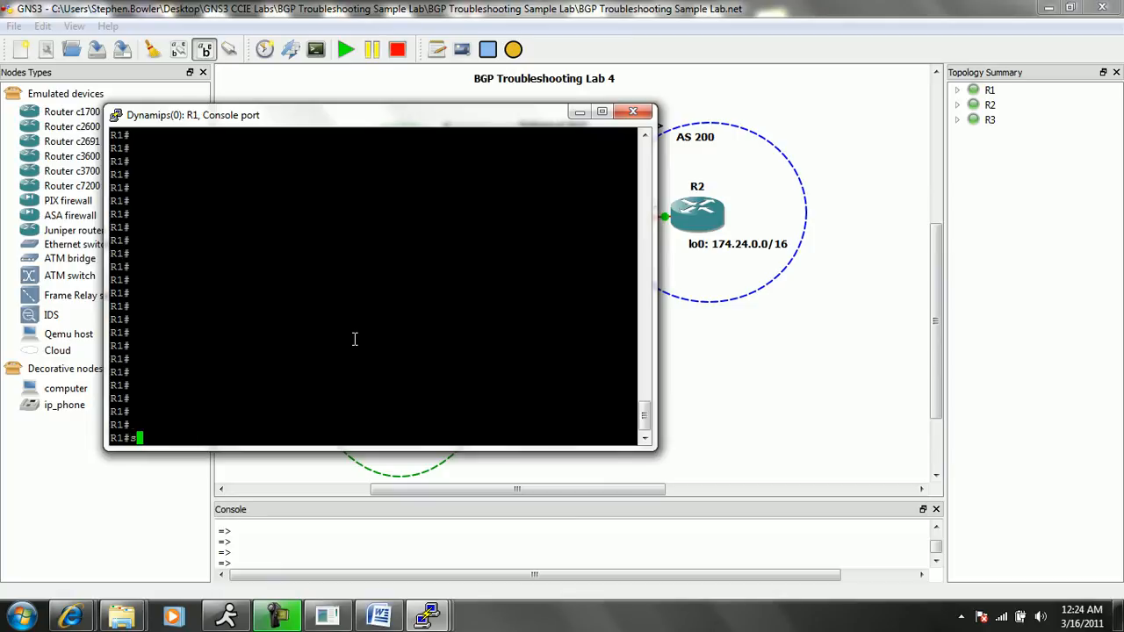
pyautogui.write('show ip int bri')
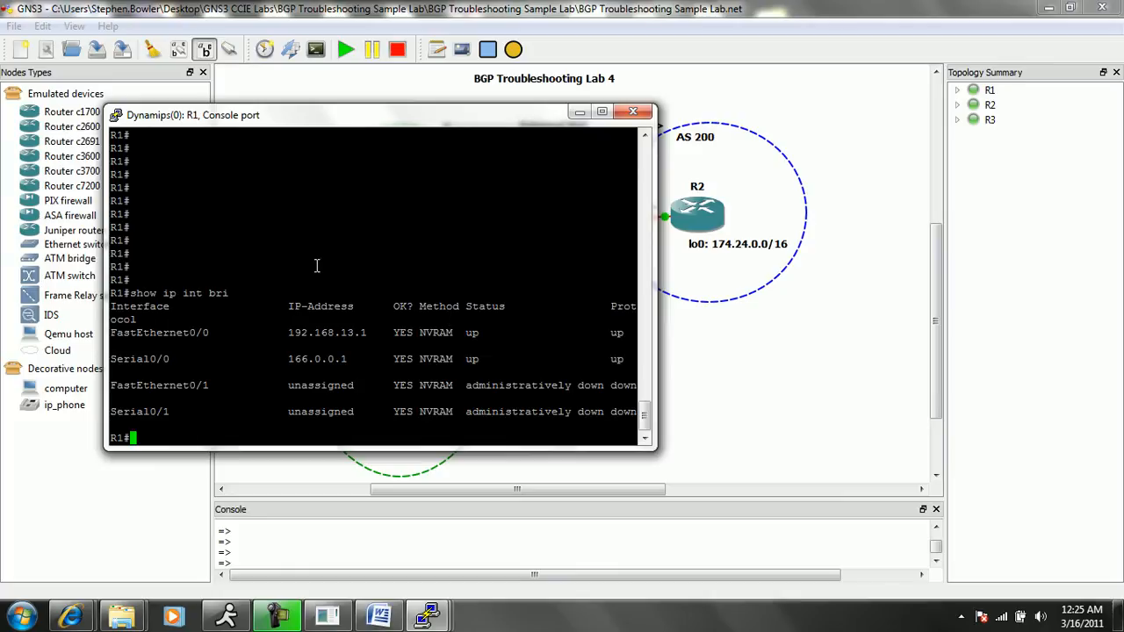
pyautogui.doubleClick(327, 334)
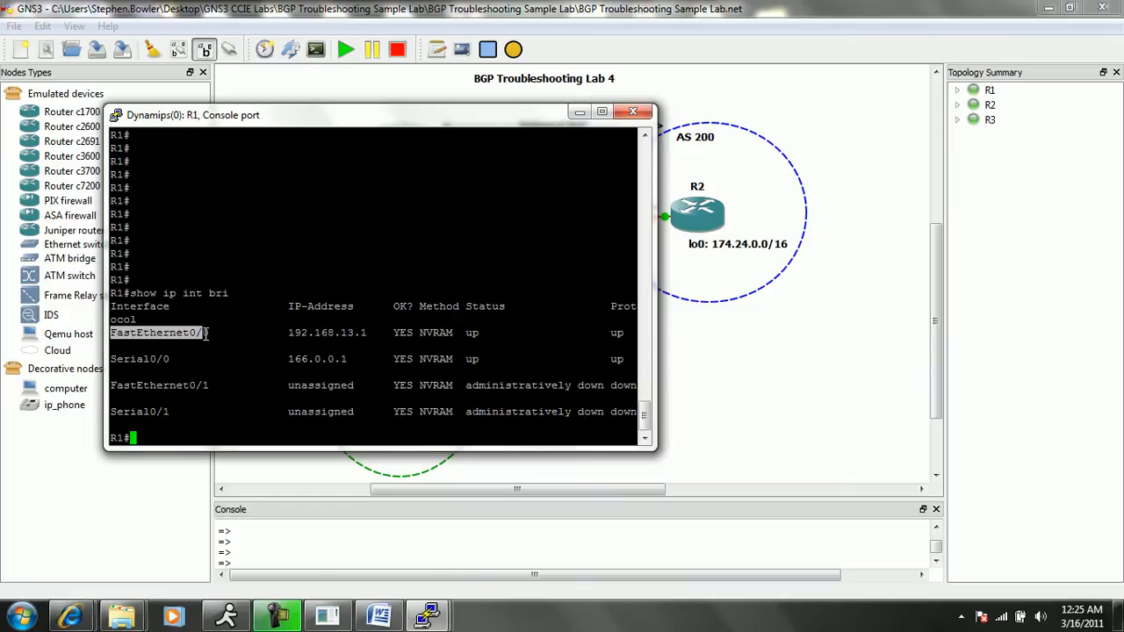
# Place the console beside R1–R3 in the diagram and highlight Fa0/0's address 192.168.13.1.
pyautogui.moveTo(193, 116); pyautogui.dragTo(390, 139)
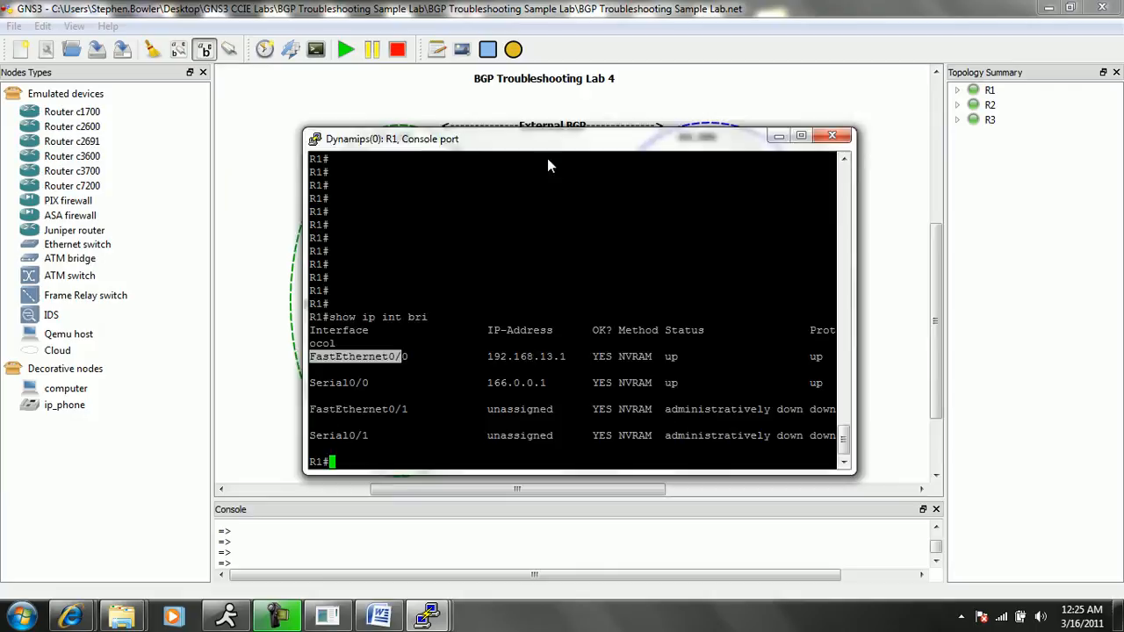
pyautogui.moveTo(393, 139); pyautogui.dragTo(601, 157)
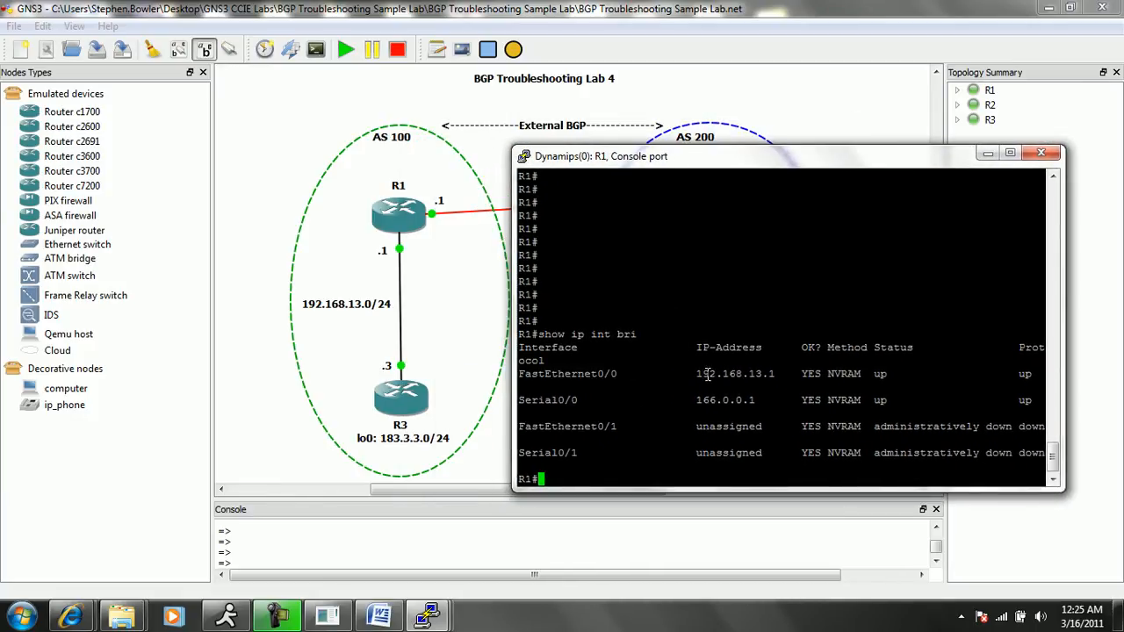
pyautogui.doubleClick(734, 373)
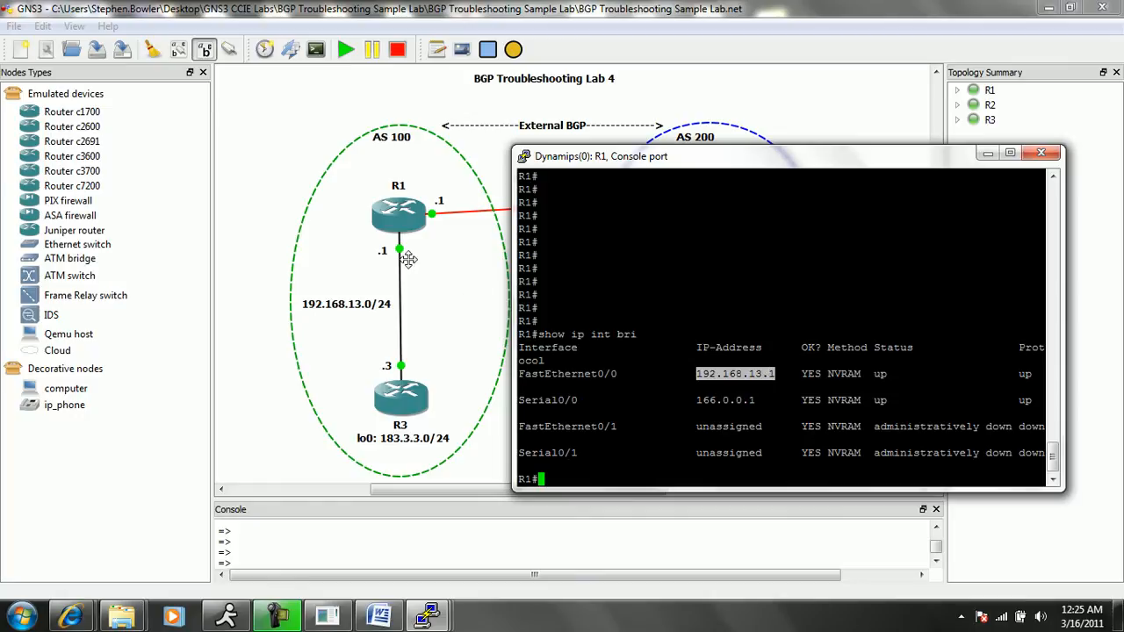
pyautogui.moveTo(349, 309)
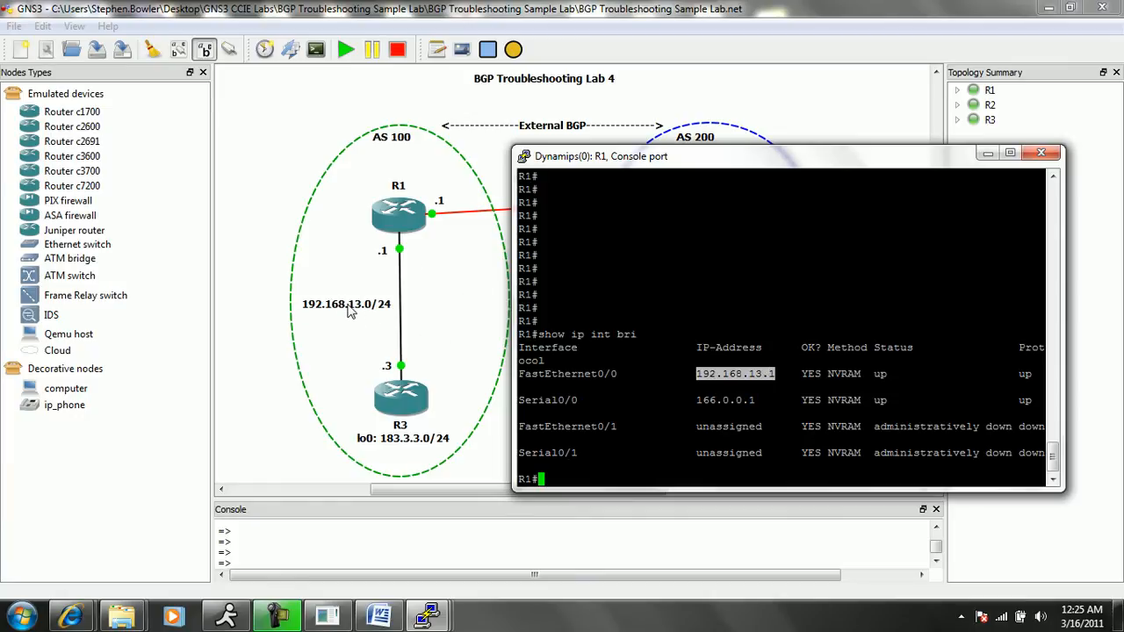
pyautogui.moveTo(871, 372)
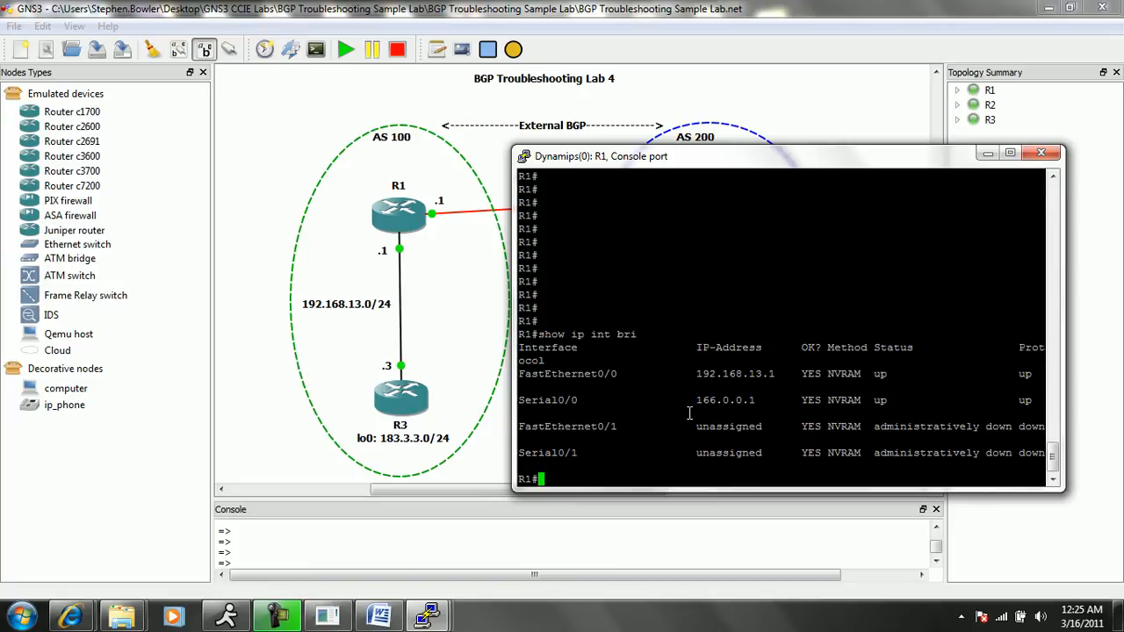
pyautogui.write('show int f')
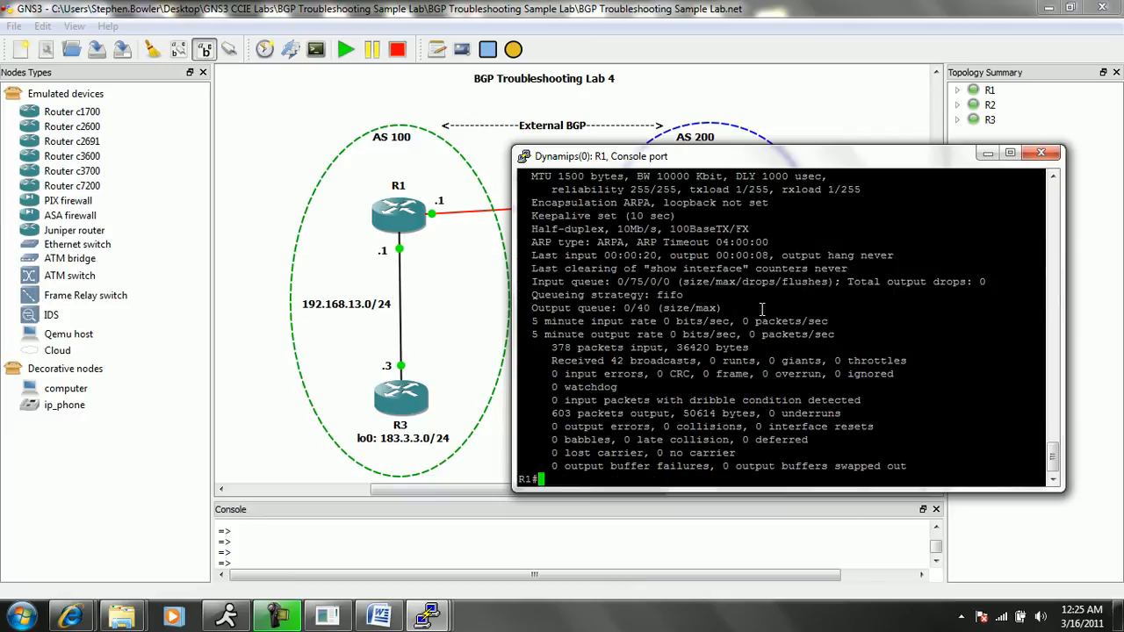
# Run 'show int fa0/0' on R1 and scroll through the interface counters, then start a ping to 192.168.13.3.
pyautogui.doubleClick(588, 348)
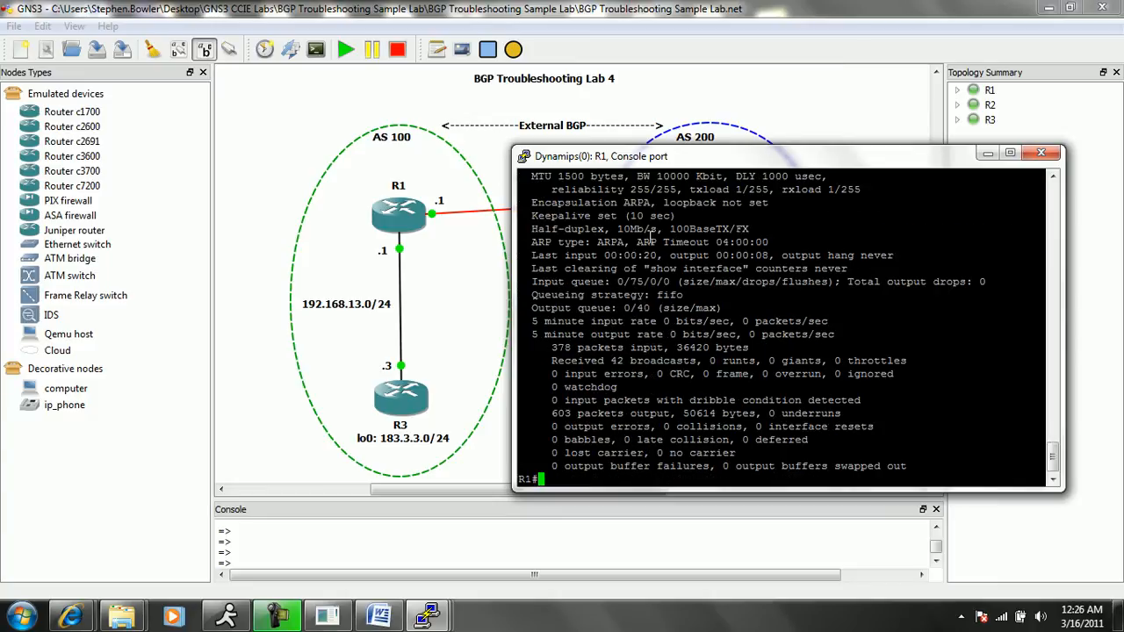
pyautogui.moveTo(433, 441)
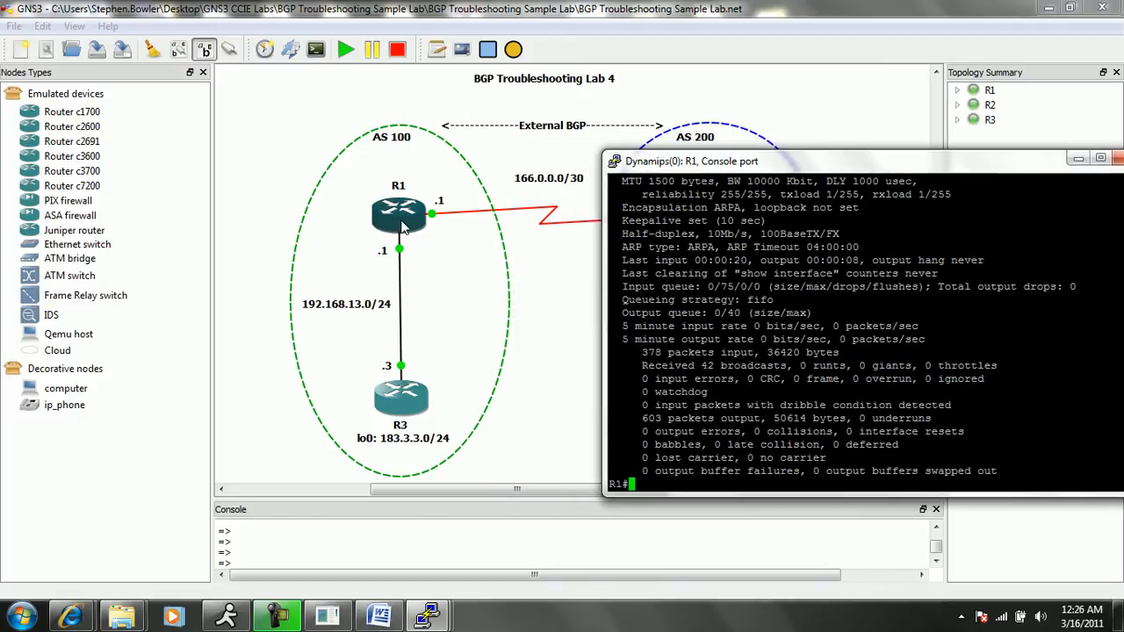
pyautogui.moveTo(738, 169)
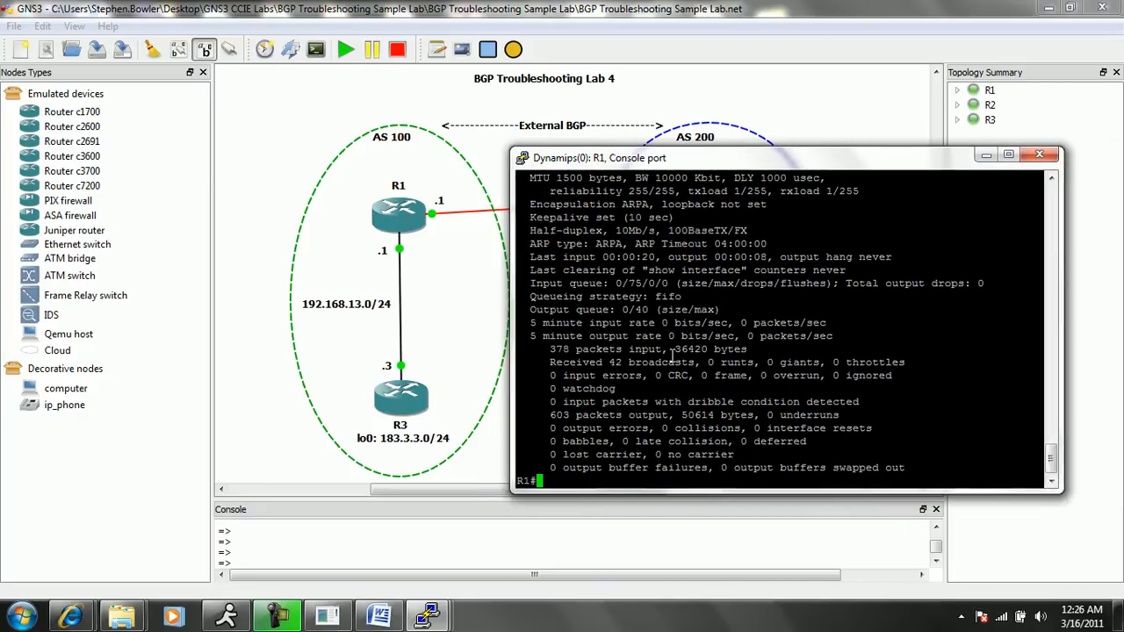
pyautogui.write('show int fa0/0')
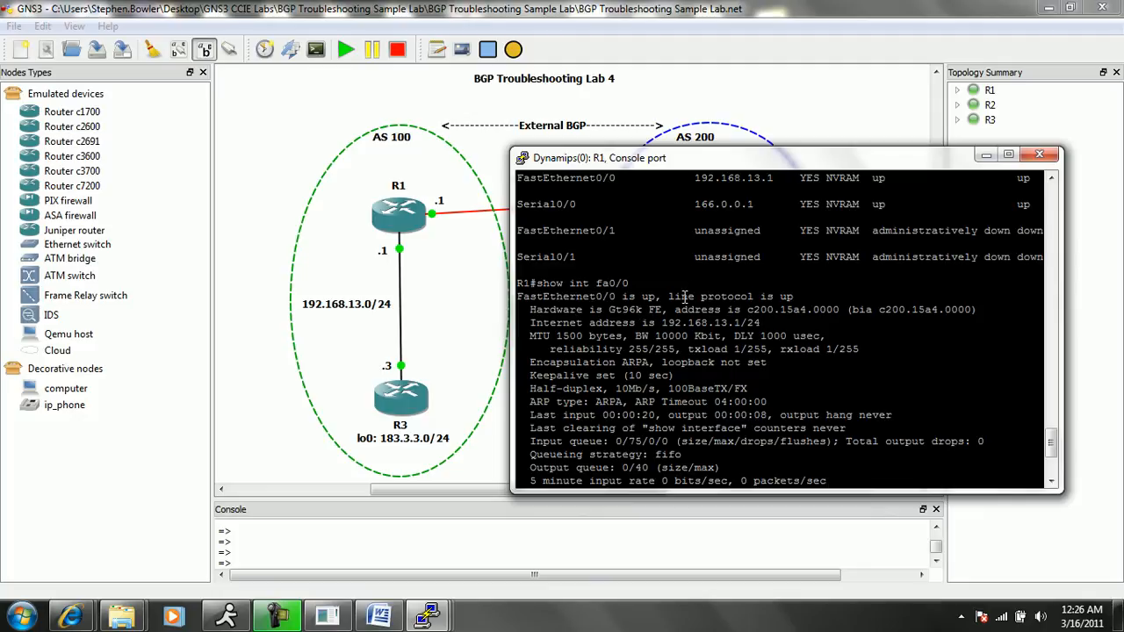
pyautogui.scroll(-3)
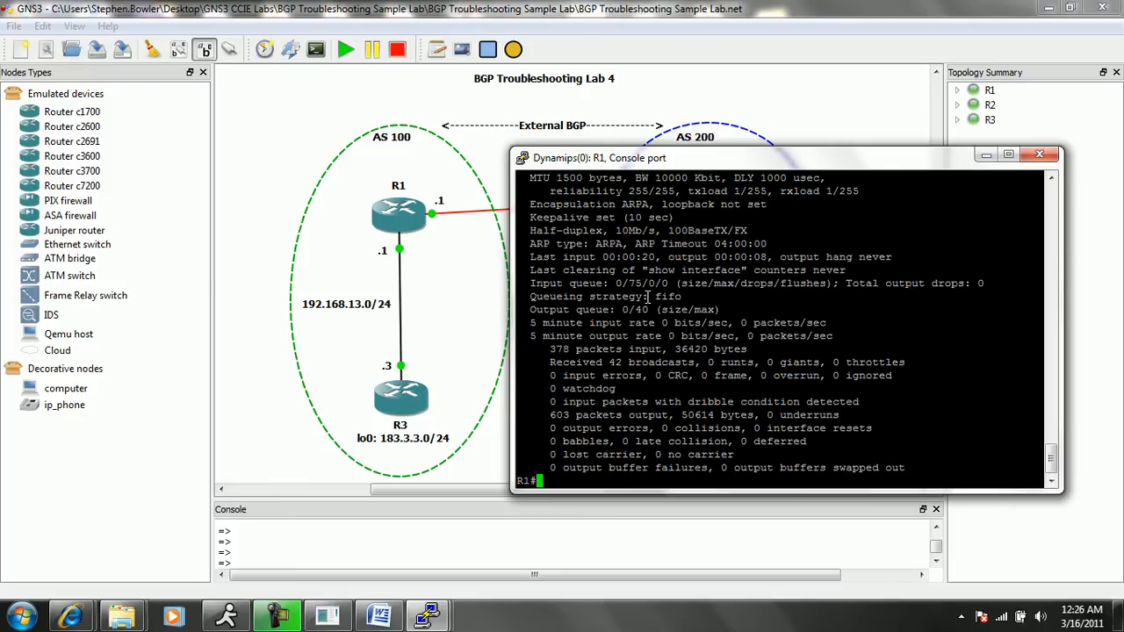
pyautogui.moveTo(326, 318)
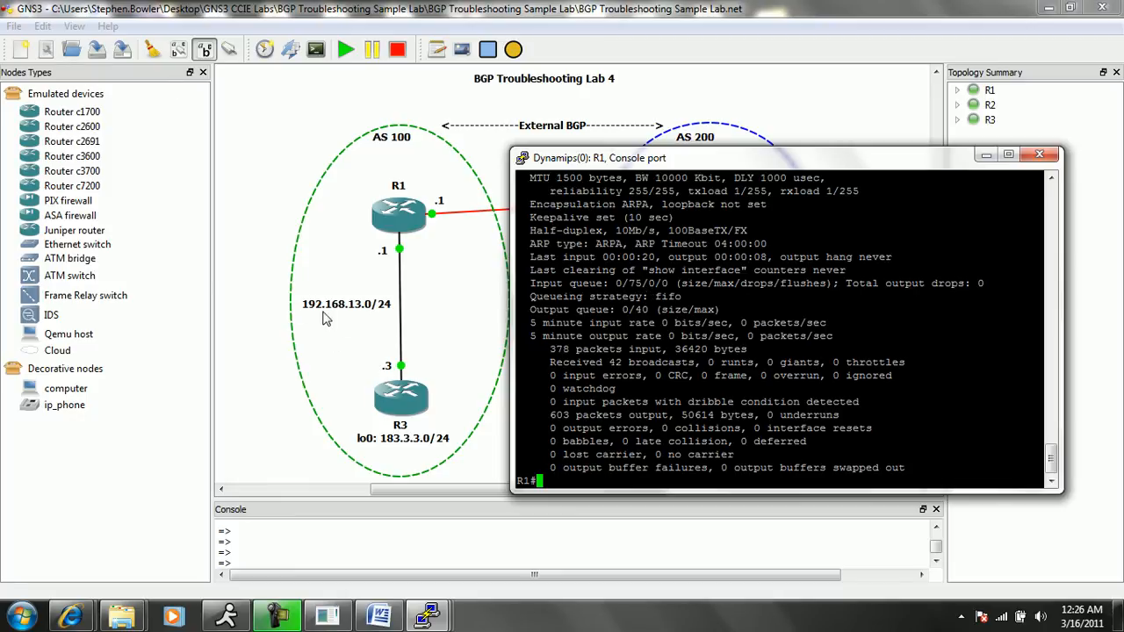
pyautogui.moveTo(397, 379)
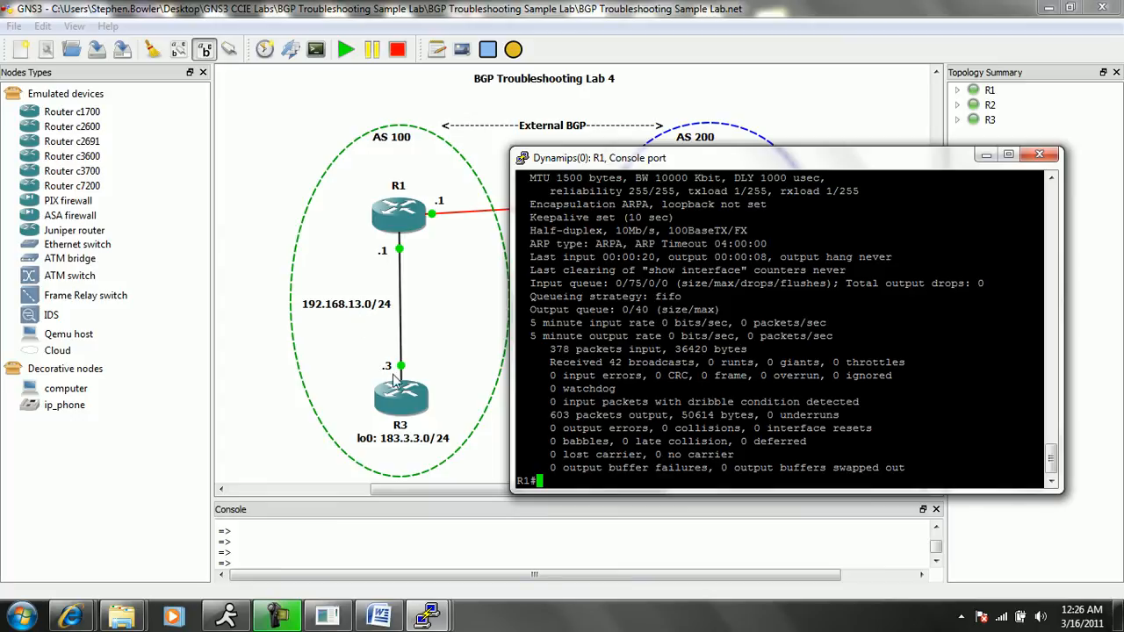
pyautogui.moveTo(651, 295)
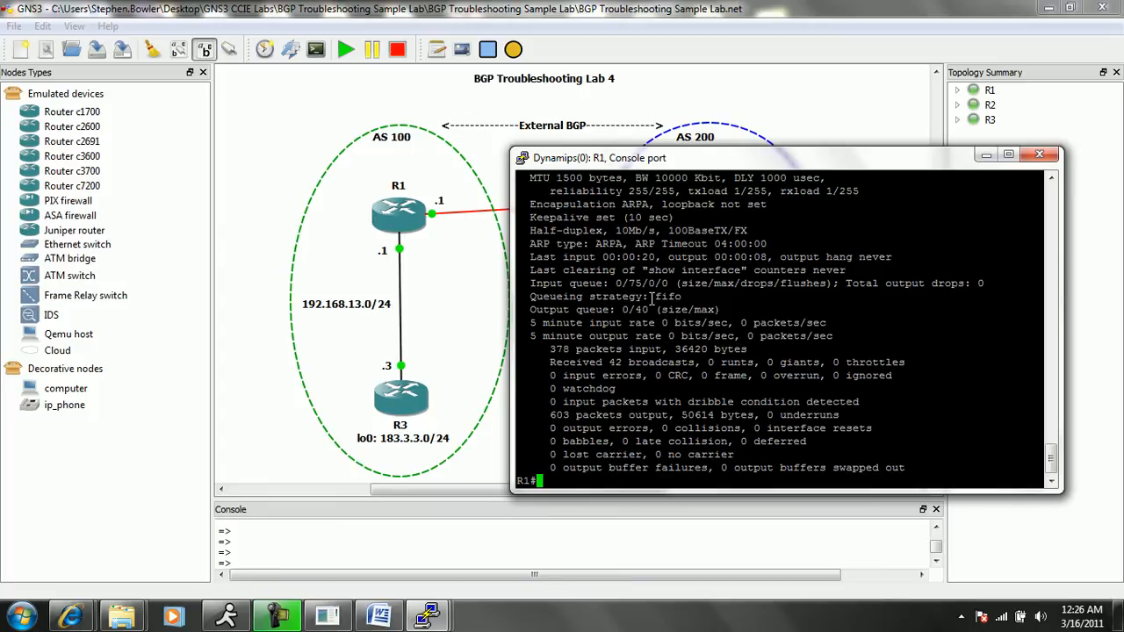
pyautogui.write('ping 192.168.13.3')
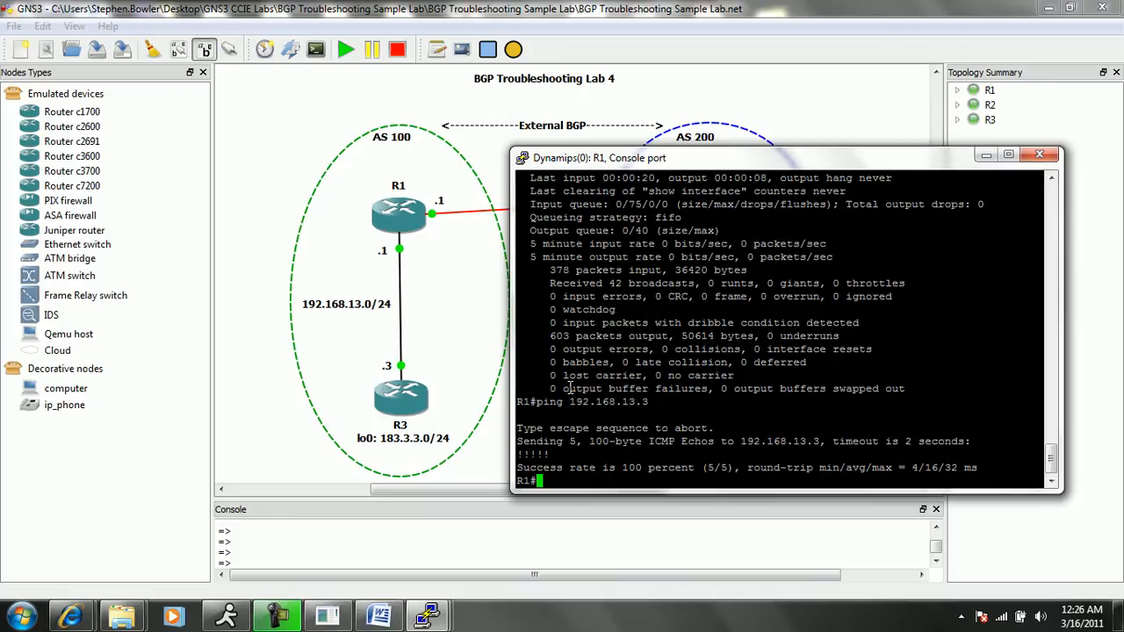
pyautogui.moveTo(596, 362)
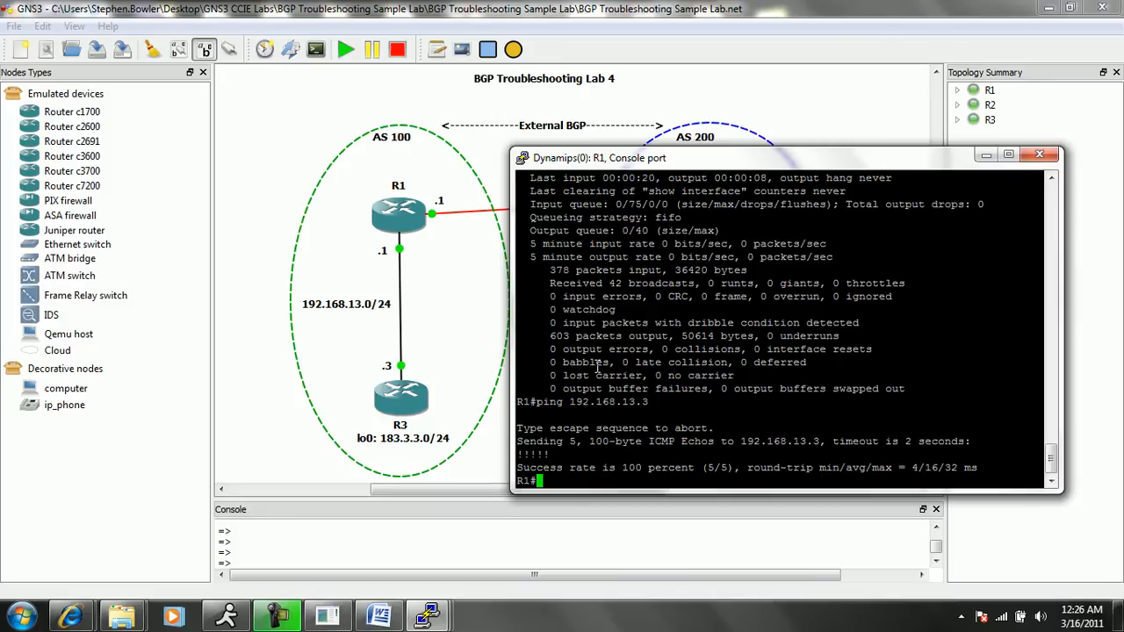
pyautogui.moveTo(643, 362)
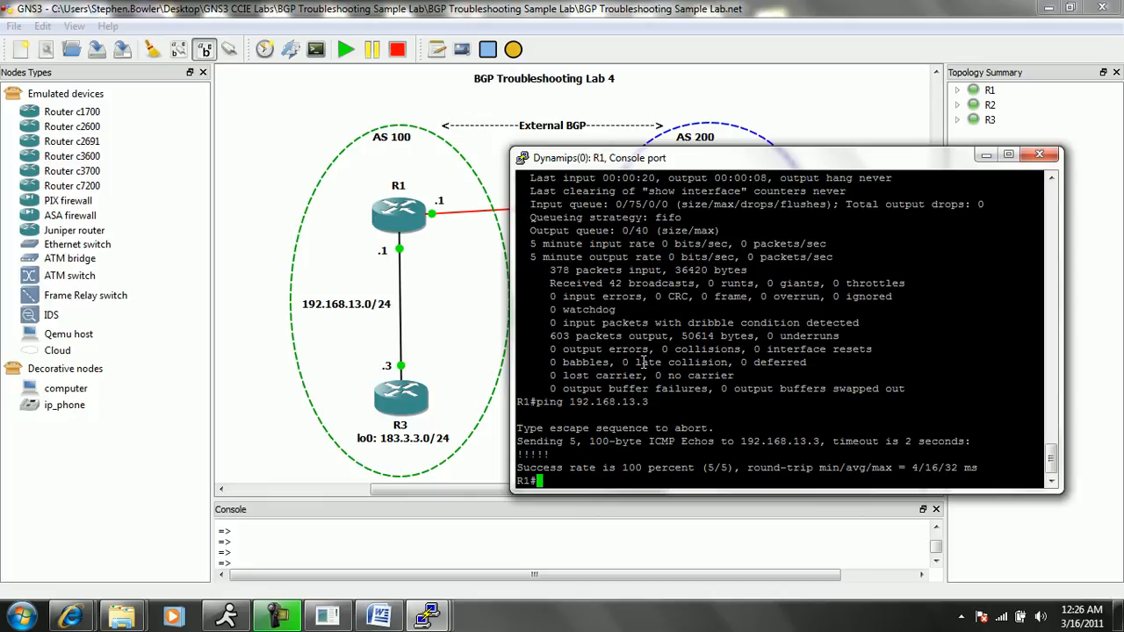
pyautogui.moveTo(608, 178)
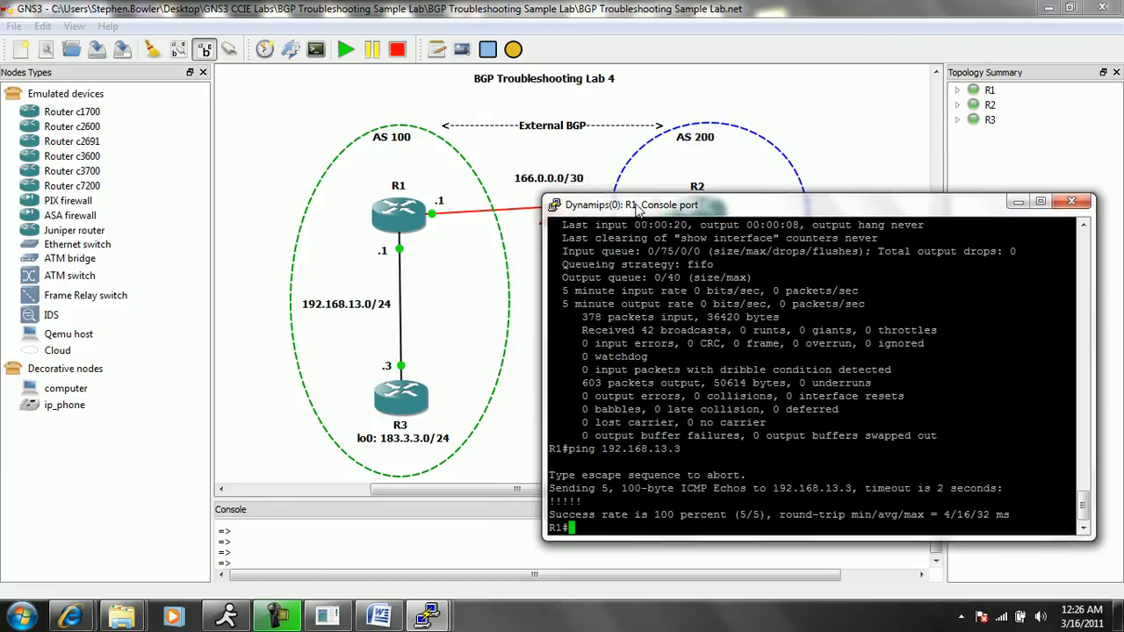
# Move the R1 console right to uncover the 166.0.0.0/30 link toward R2 beside the ping result.
pyautogui.moveTo(632, 204); pyautogui.dragTo(629, 172)
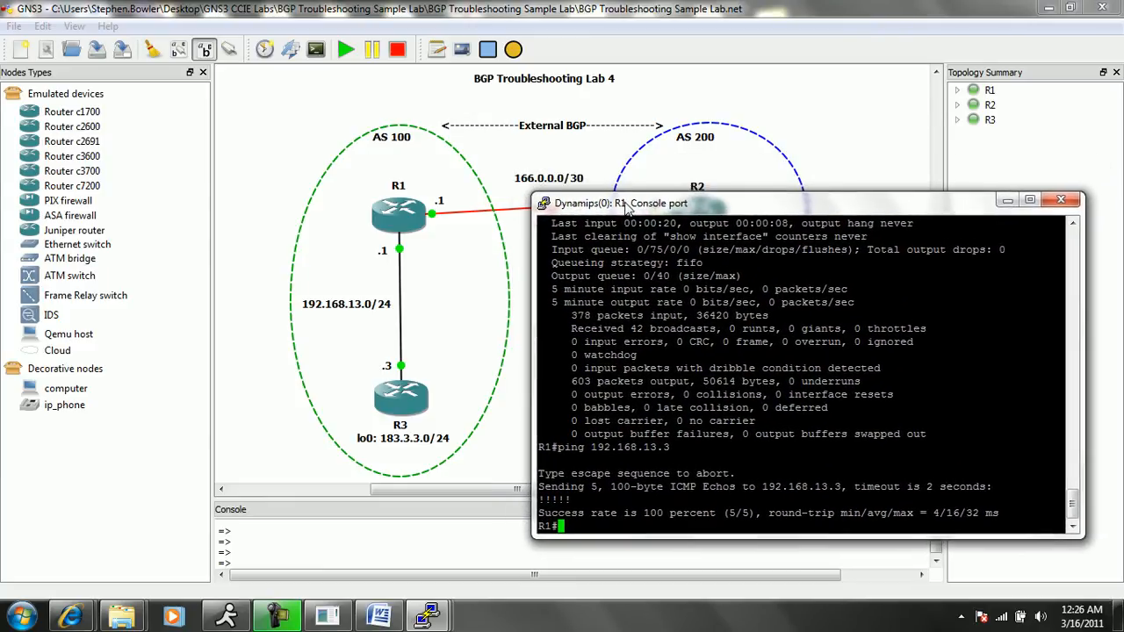
pyautogui.moveTo(624, 204); pyautogui.dragTo(632, 190)
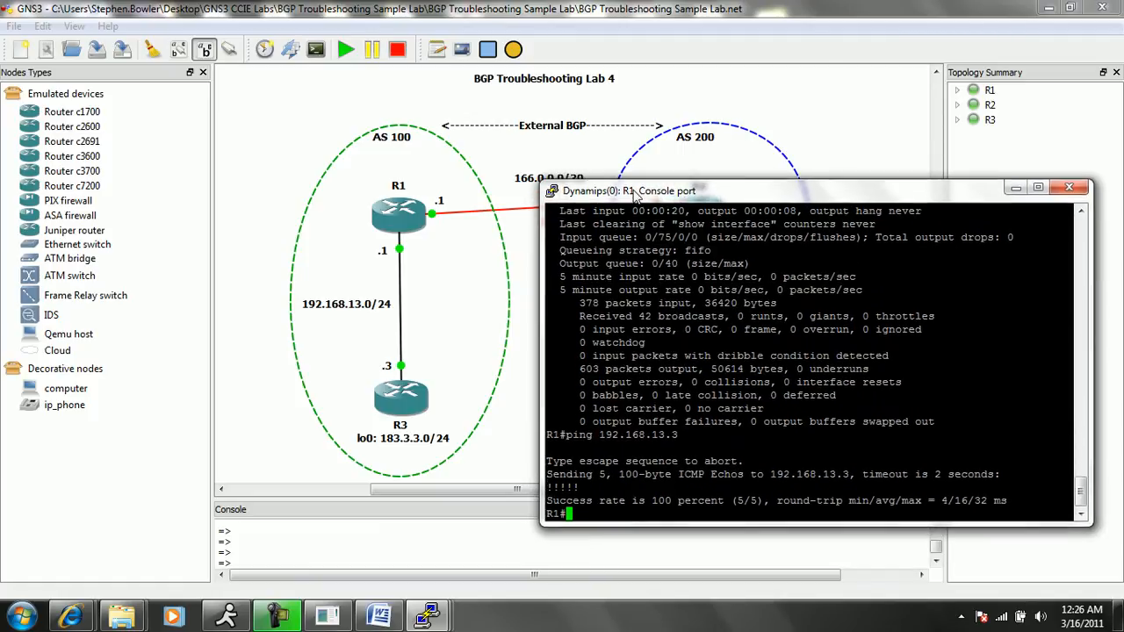
pyautogui.moveTo(630, 320)
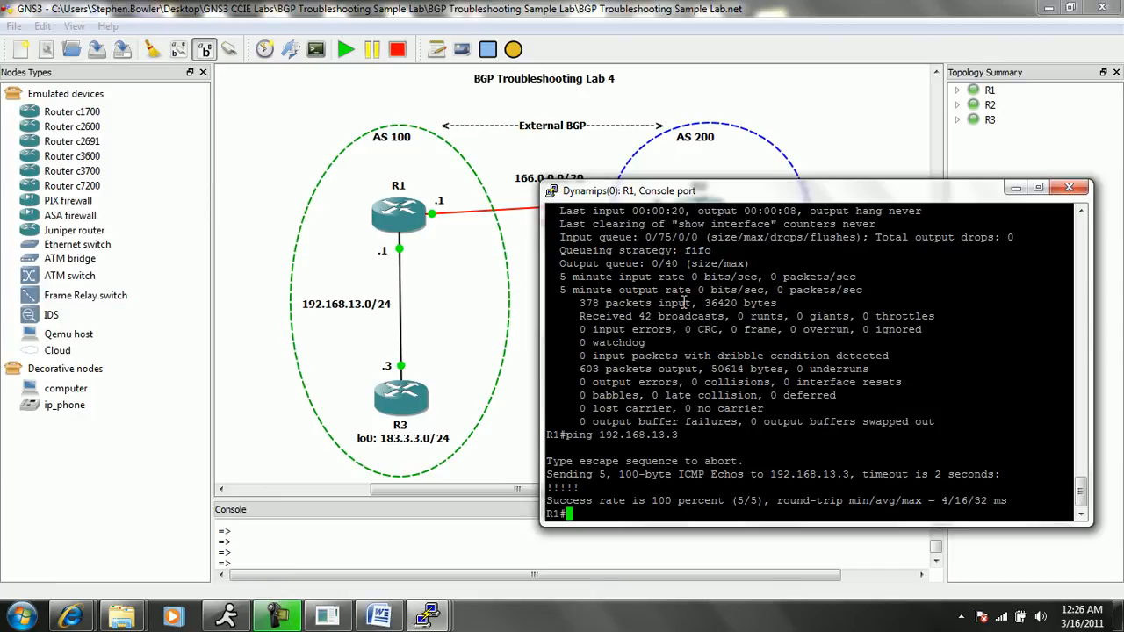
# Run 'show ip protocols' on R1 and highlight BGP AS 100 and neighbor 166.0.0.2.
pyautogui.write('show ip protocols')
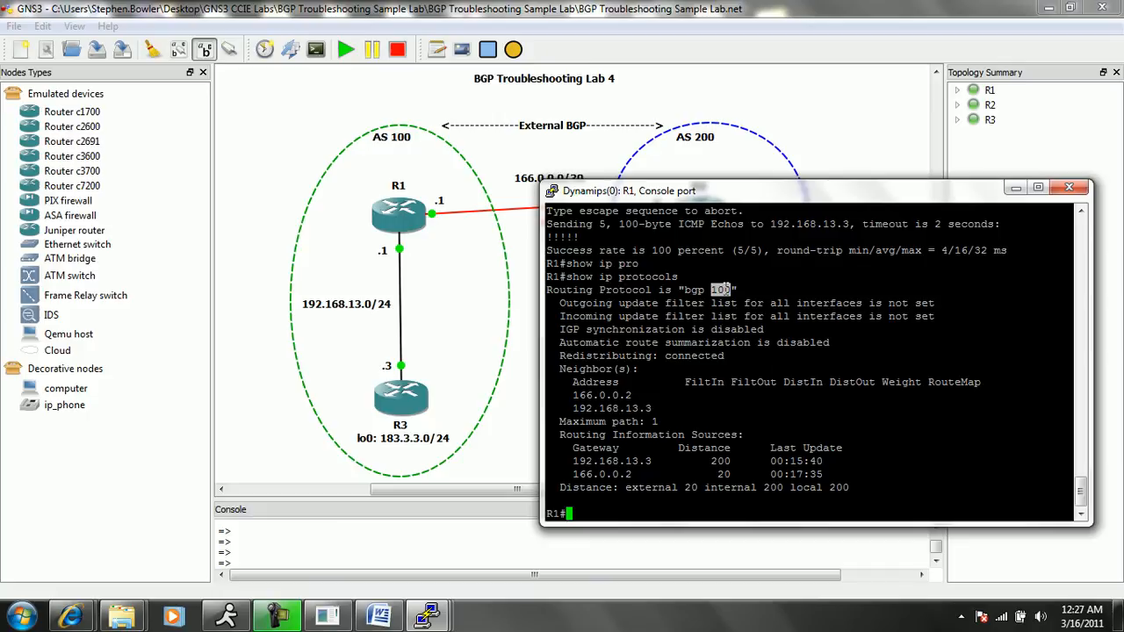
pyautogui.doubleClick(671, 343)
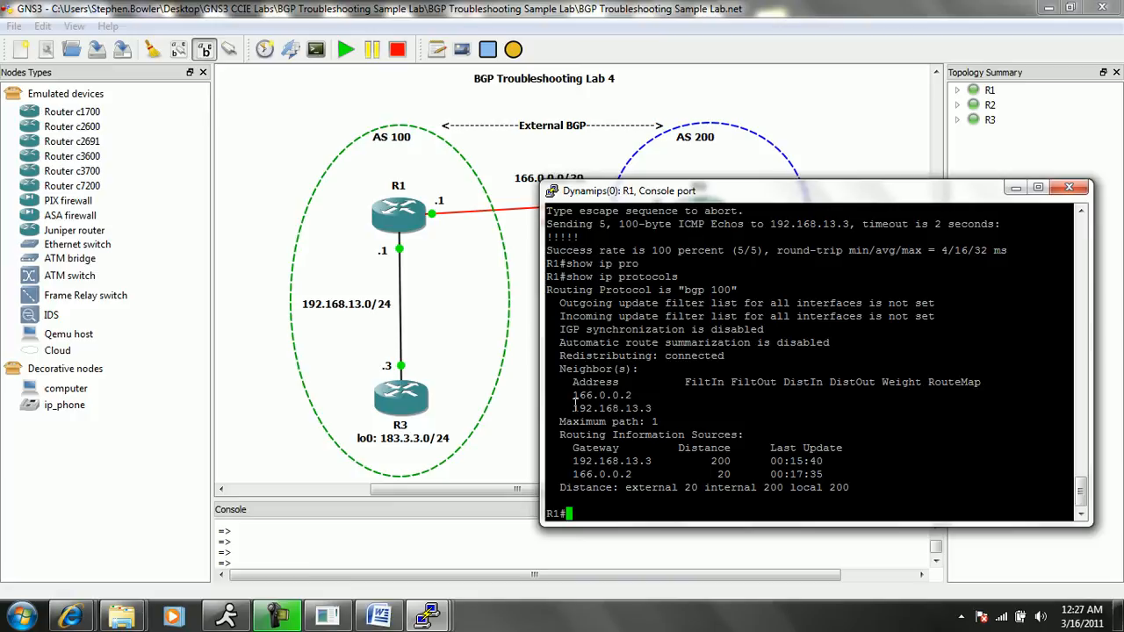
pyautogui.doubleClick(612, 408)
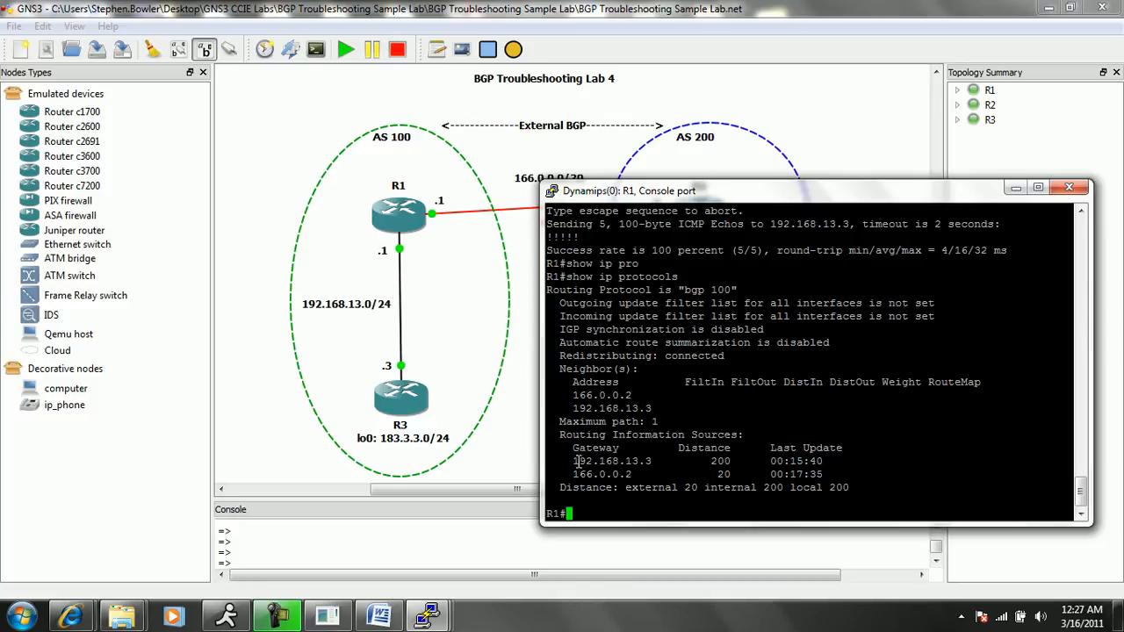
# Highlight gateway 192.168.13.3 and its administrative distance in the output.
pyautogui.doubleClick(612, 460)
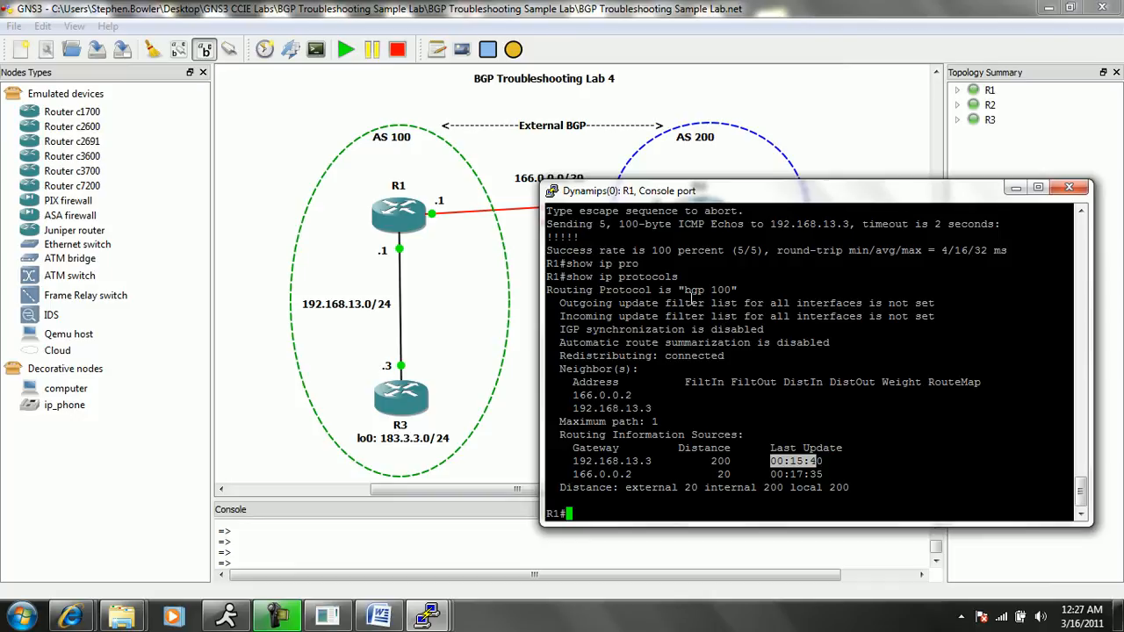
pyautogui.moveTo(723, 309)
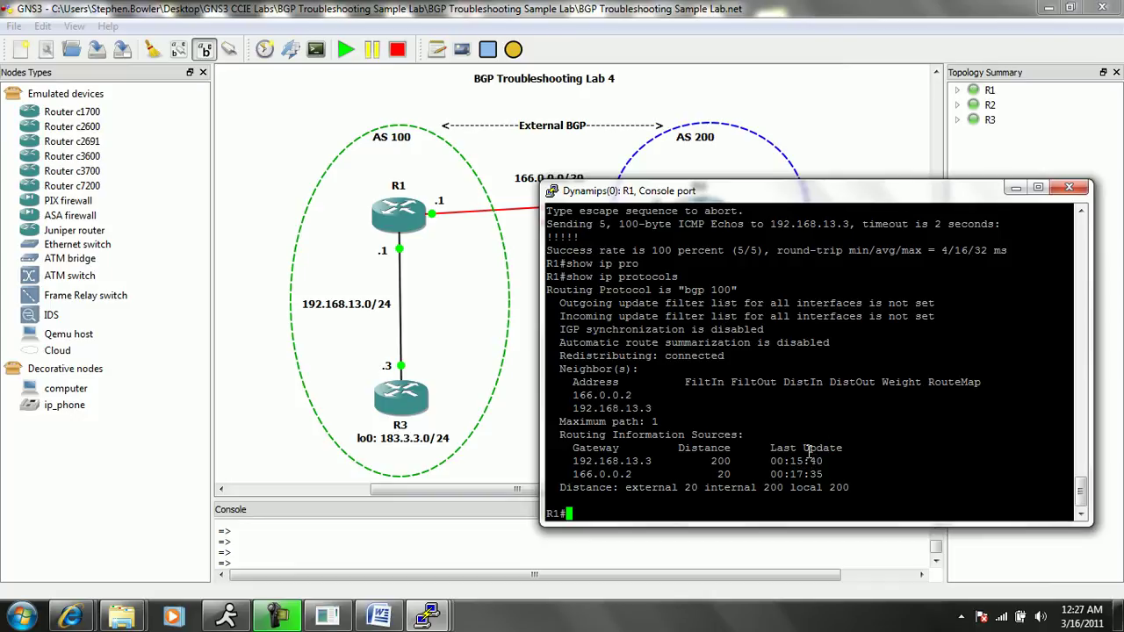
pyautogui.moveTo(783, 386)
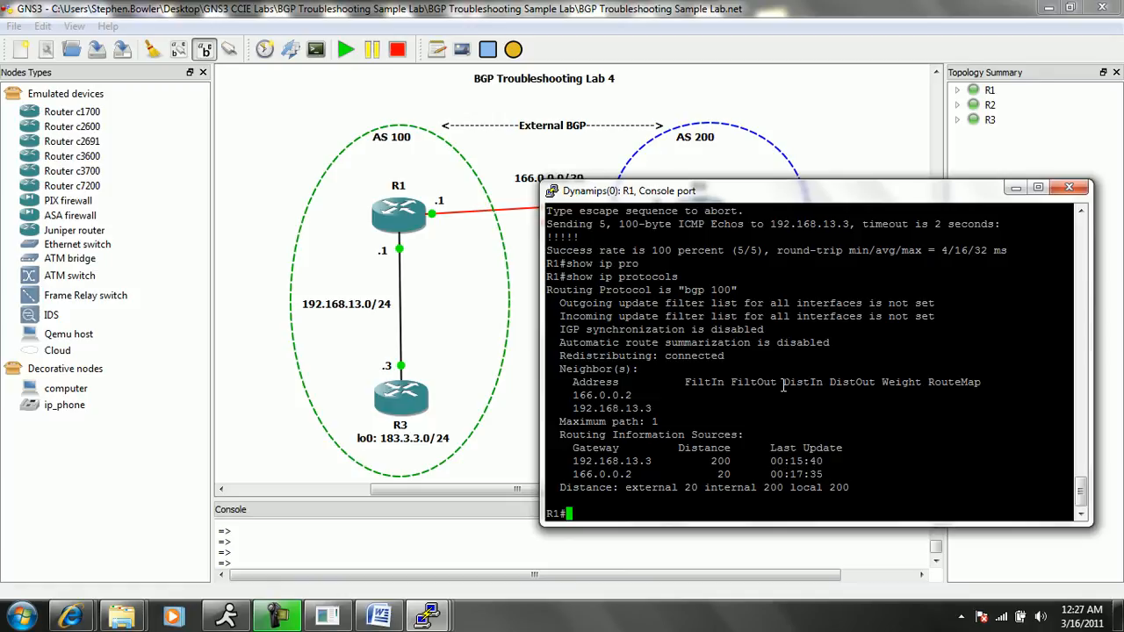
pyautogui.moveTo(671, 460)
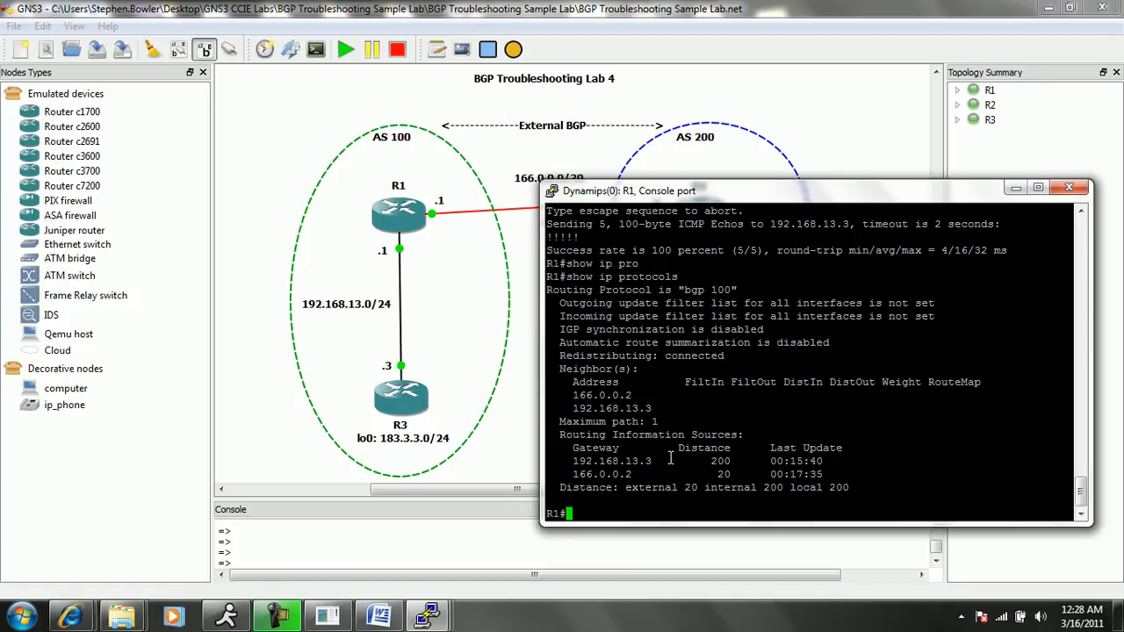
pyautogui.doubleClick(600, 474)
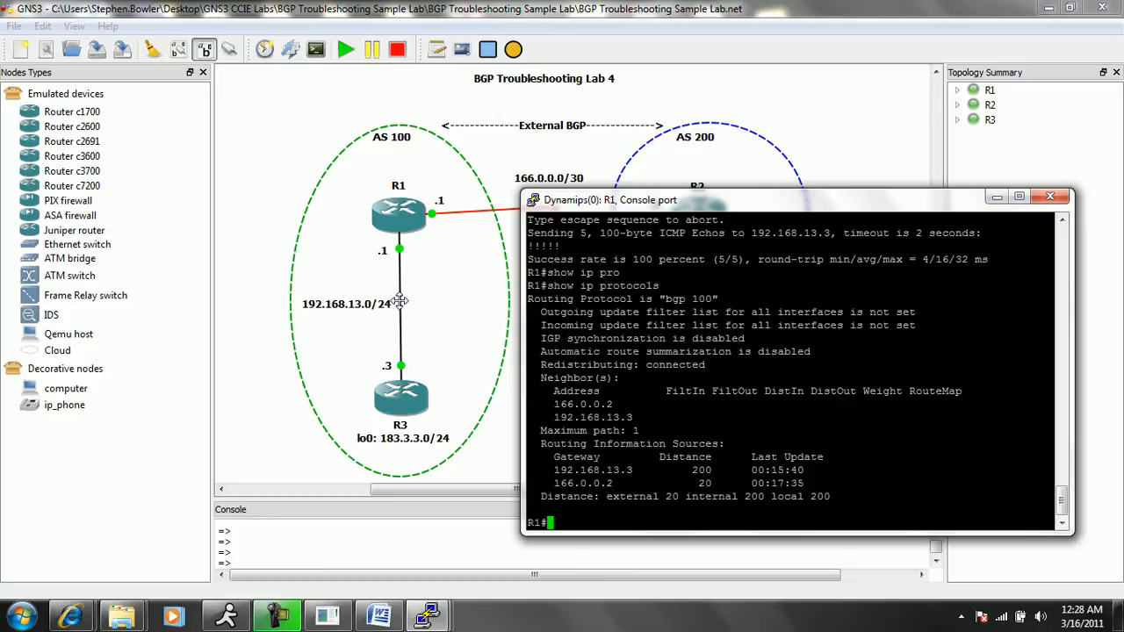
pyautogui.moveTo(469, 253)
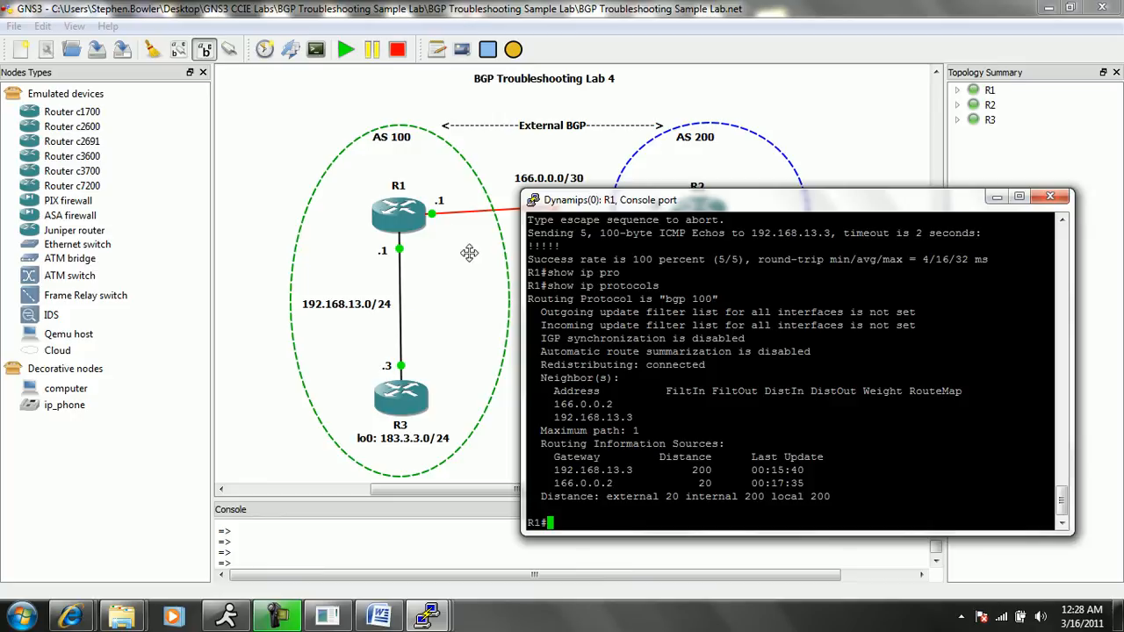
pyautogui.moveTo(630, 338)
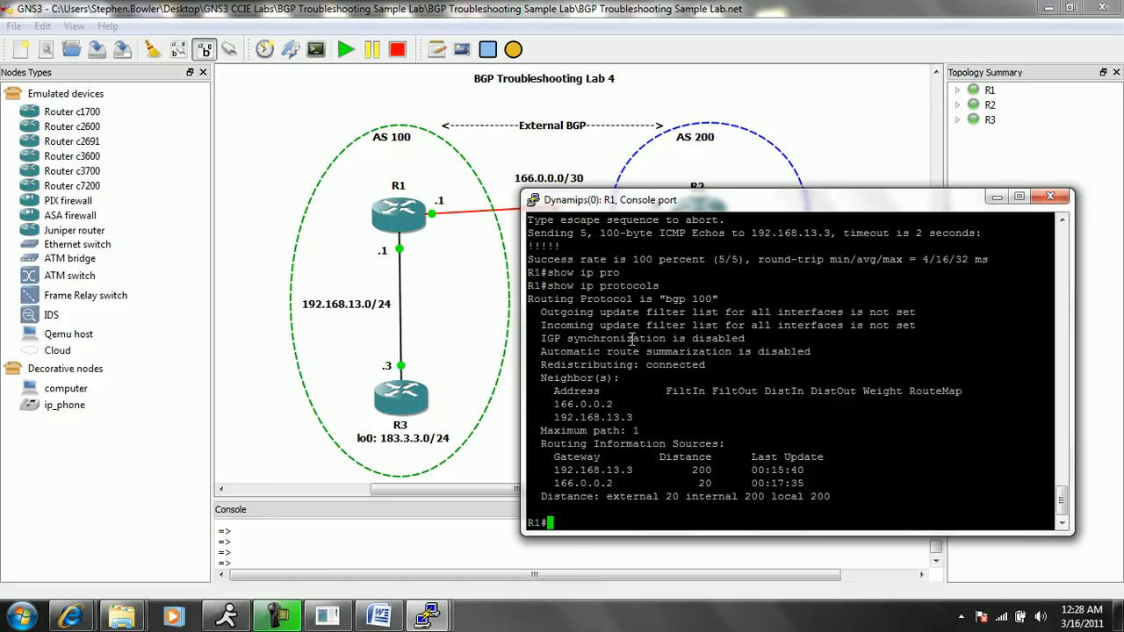
# Run the BGP summary on R1 and highlight AS 100 for neighbor 192.168.13.3 stuck in Active.
pyautogui.write('show ip')
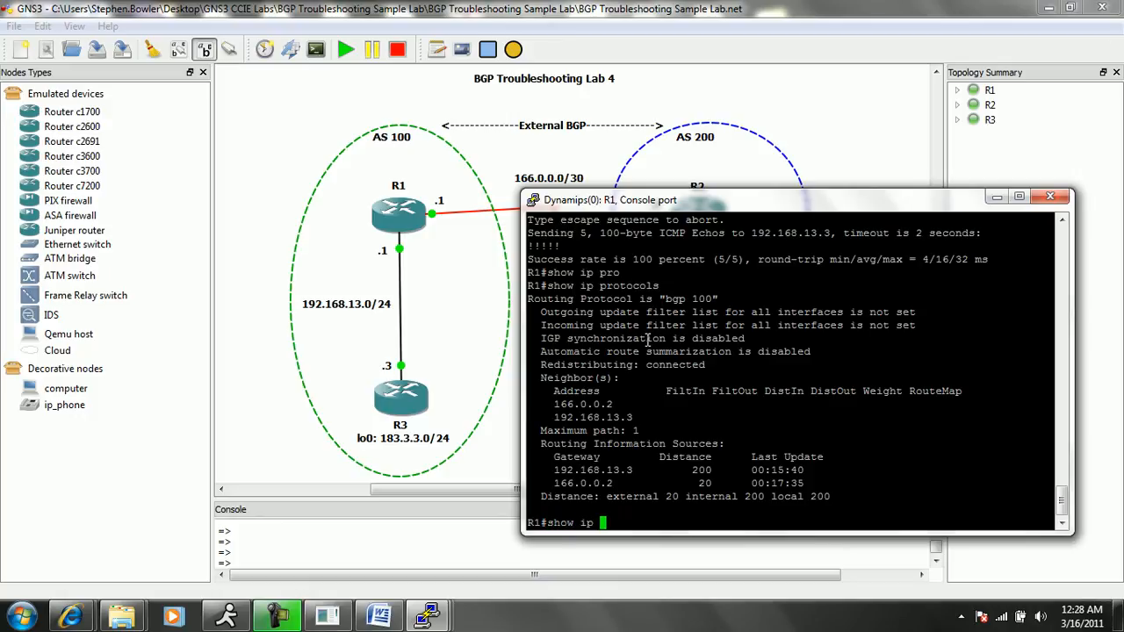
pyautogui.write('show ip bgp neighbors')
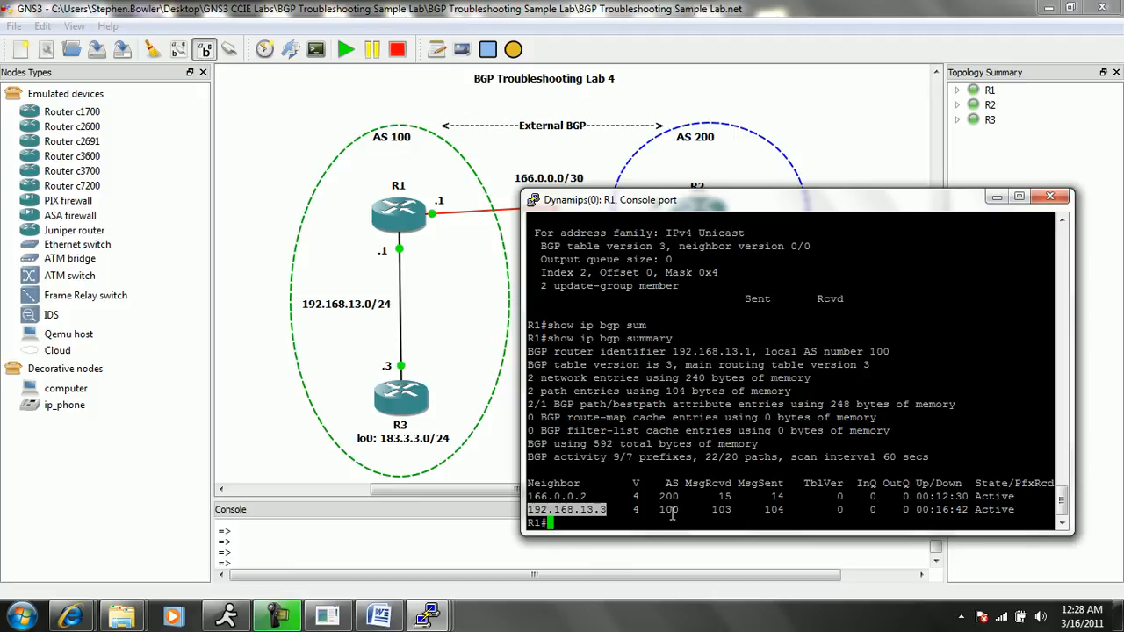
pyautogui.doubleClick(667, 509)
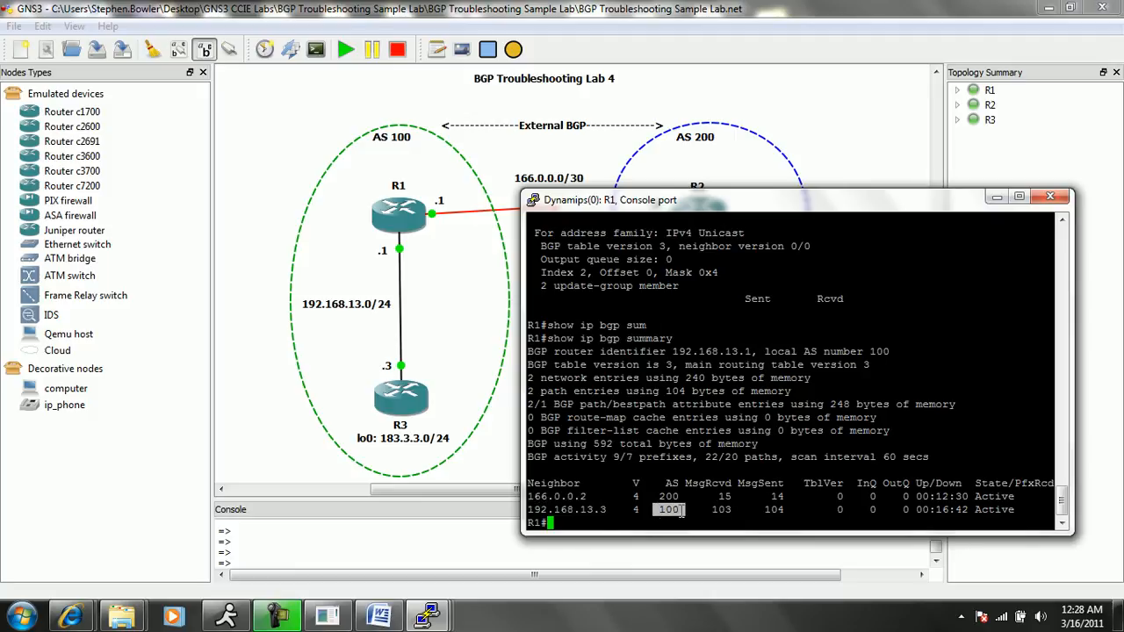